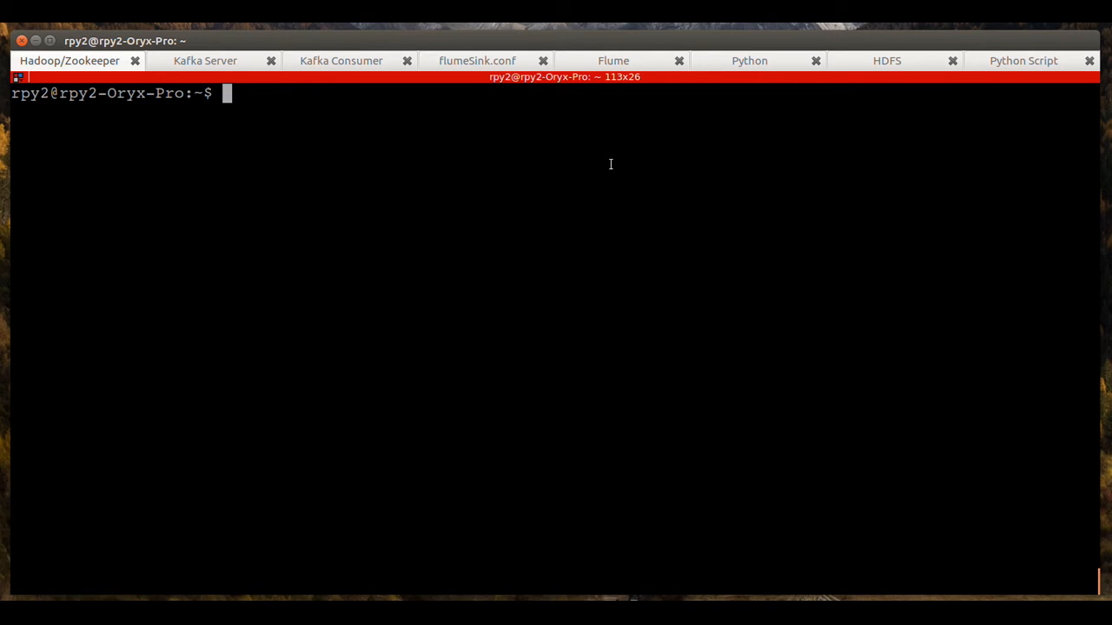
mouse_move(512, 200)
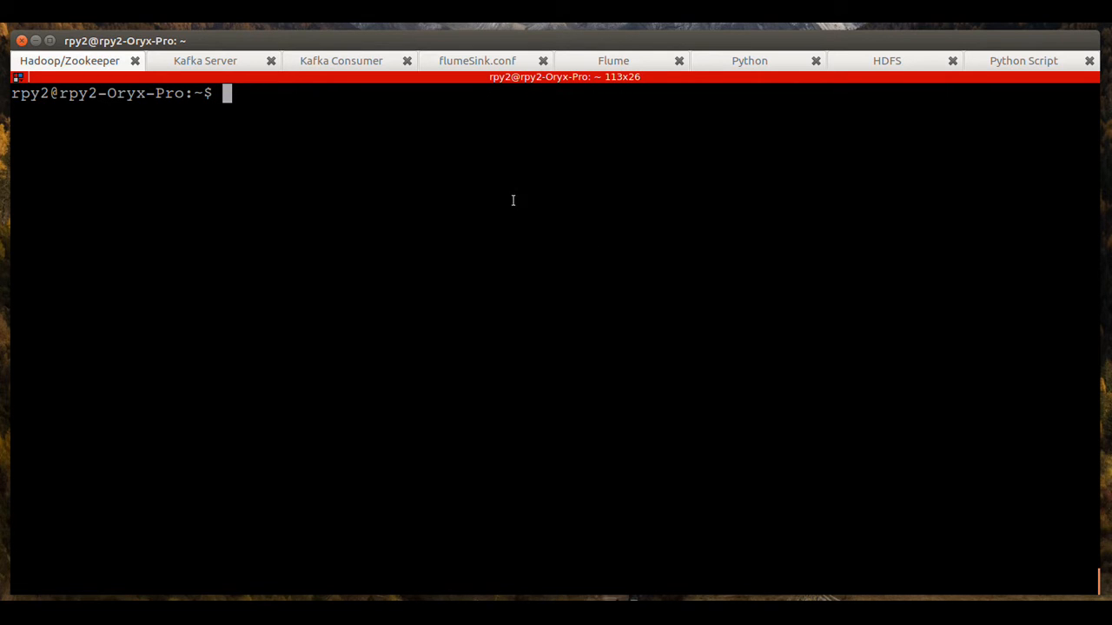
mouse_move(881, 65)
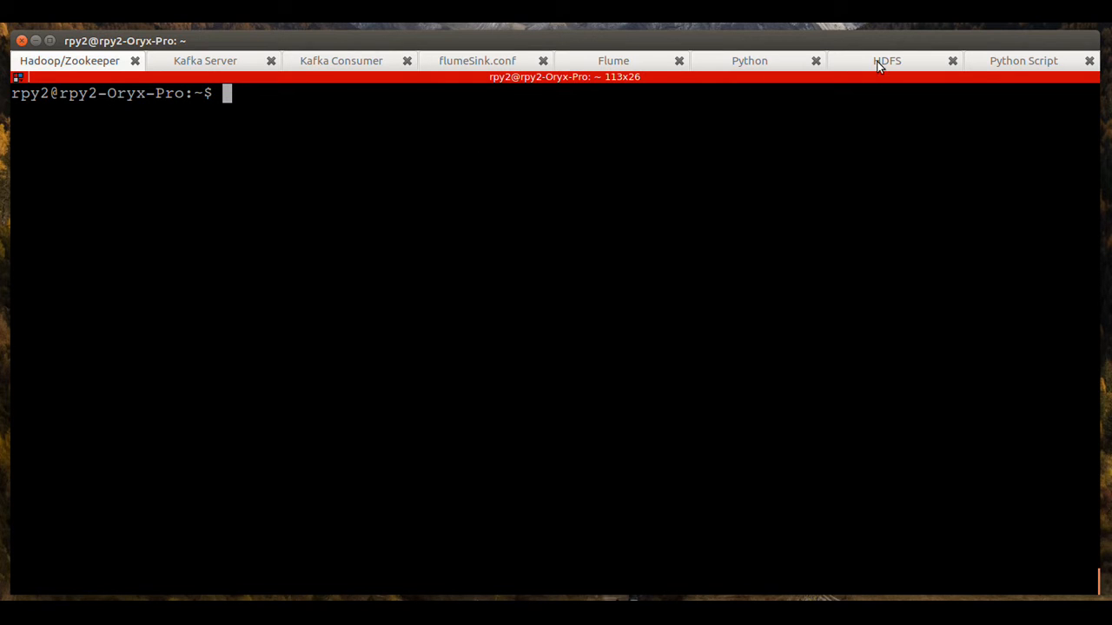
- Run hdfs dfs -ls /user/flumeSink/data, which lists no files yet
type("hdfs dfs -ls /user/flumeSink/data")
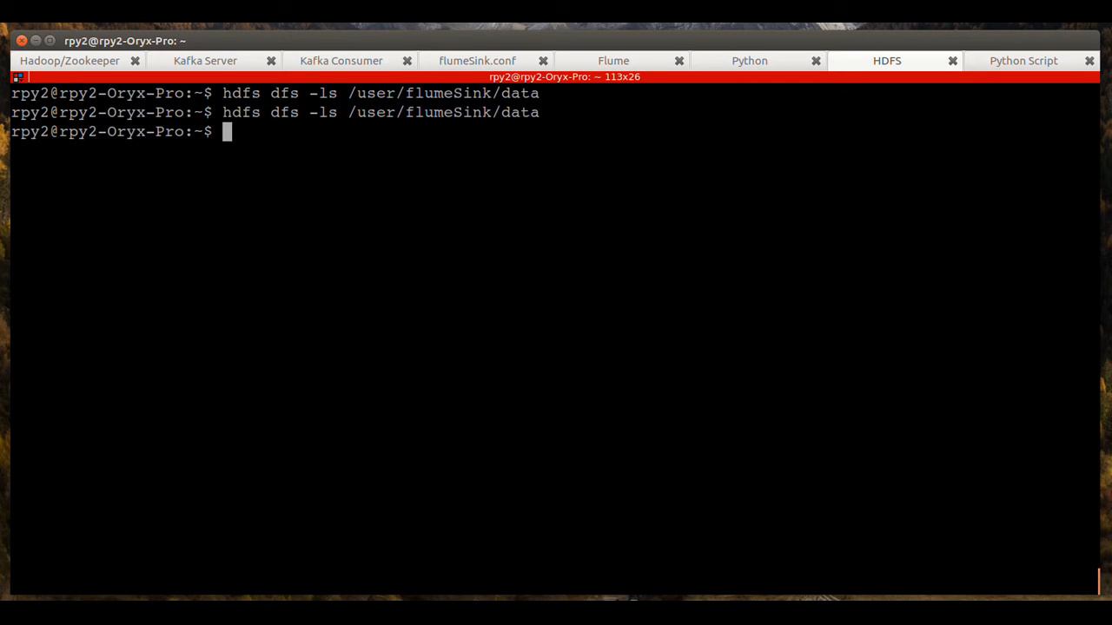
mouse_move(85, 59)
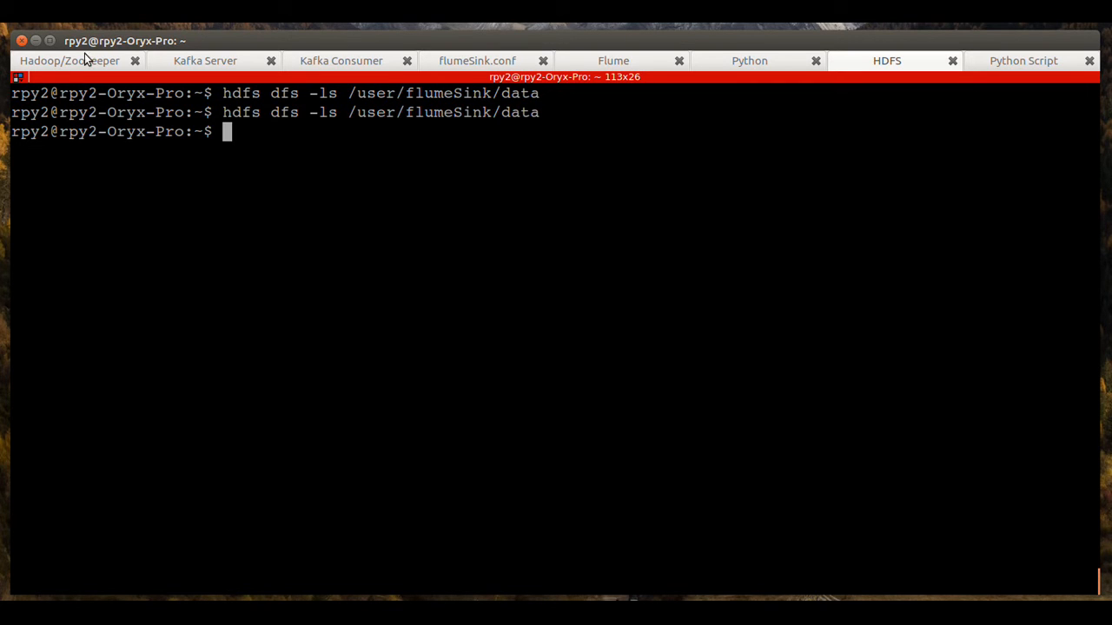
- Run jps in the Hadoop/Zookeeper session to list NameNode, DataNode and ResourceManager
left_click(70, 60)
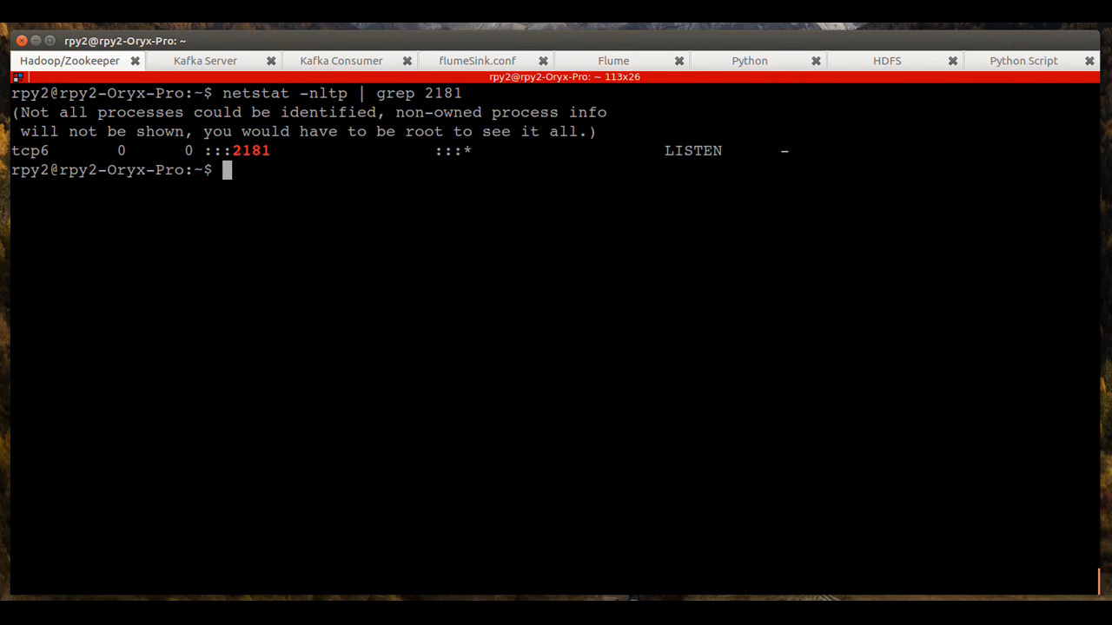
type("jps")
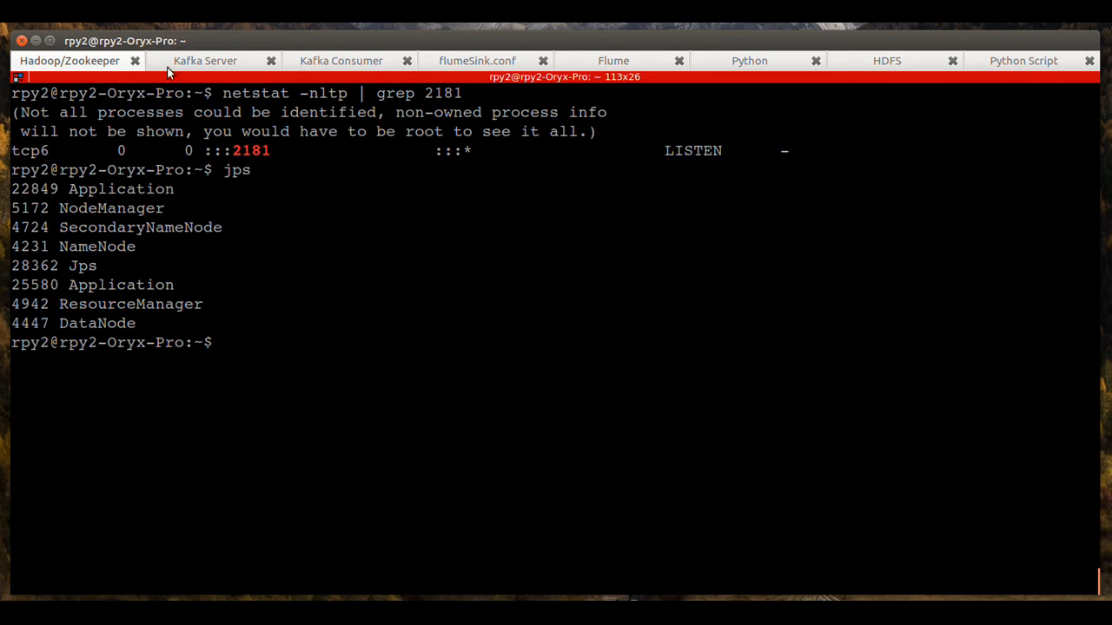
- Run kafkaStart in the Kafka Server session to launch the broker
left_click(205, 61)
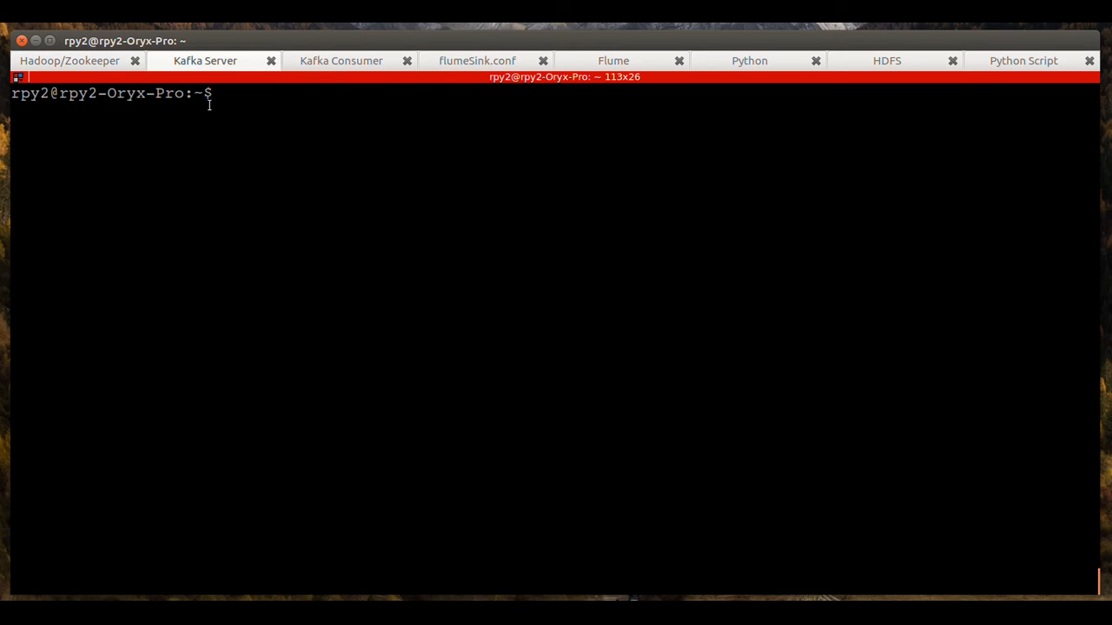
type("kafkaStart")
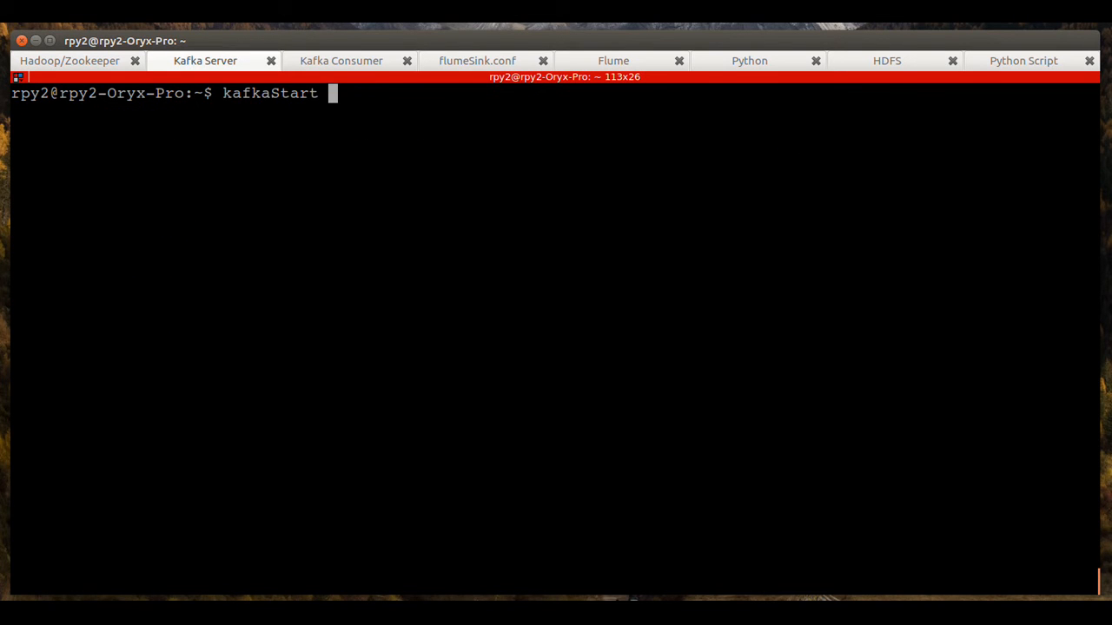
key("Return")
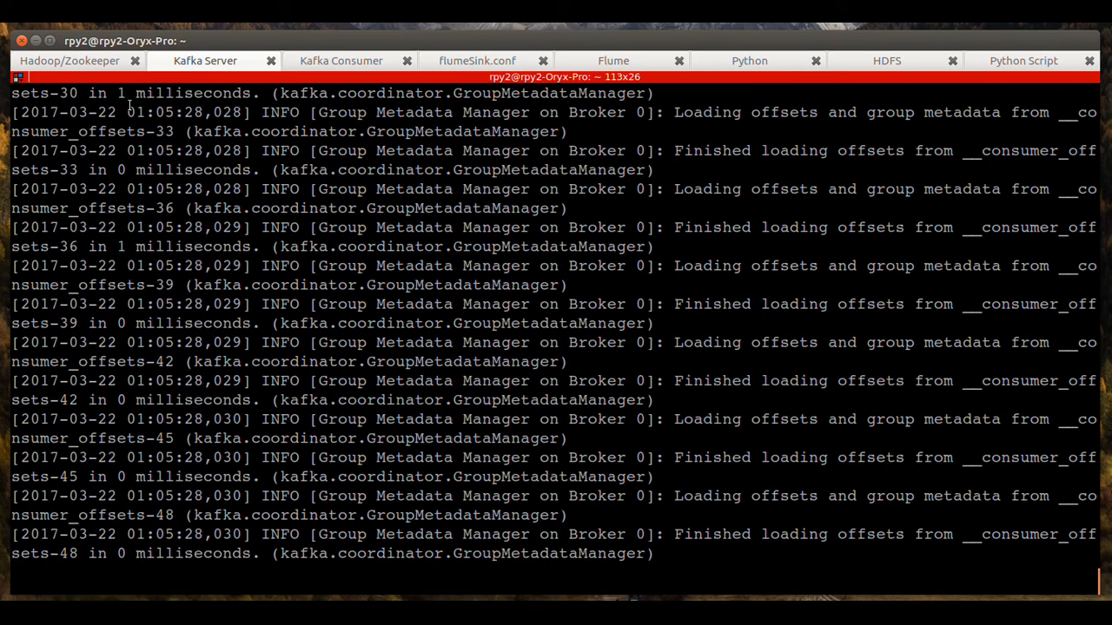
- Run kafka-console-consumer.sh with Zookeeper localhost:2181 on topic data in the Kafka Consumer session
left_click(340, 60)
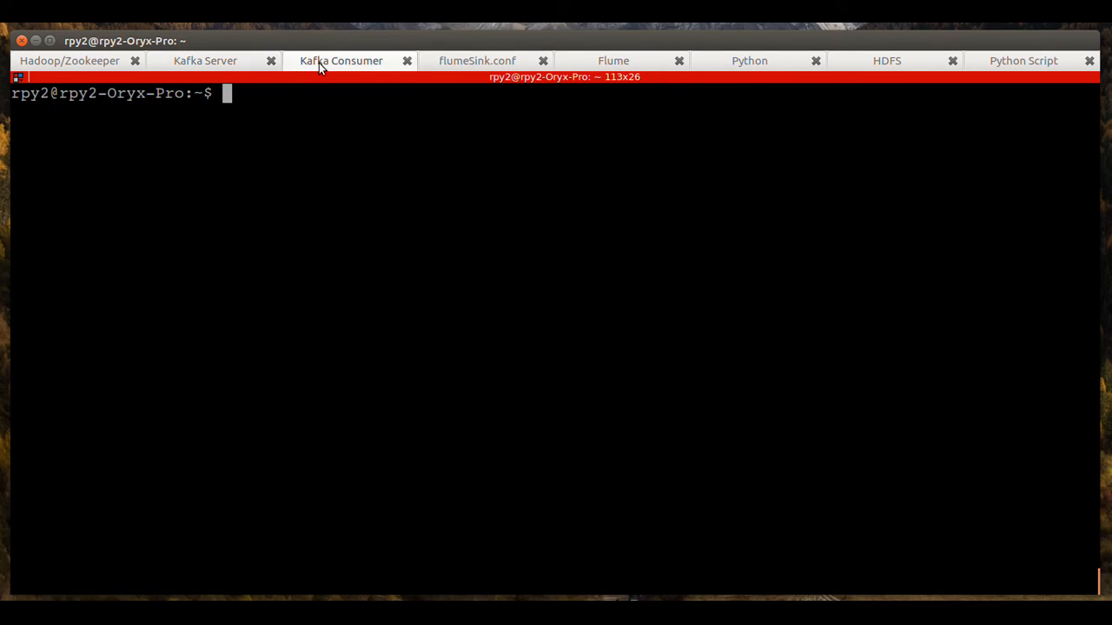
type("kafka-console-consumer.sh --zookeeper localhost:2181 --topic data")
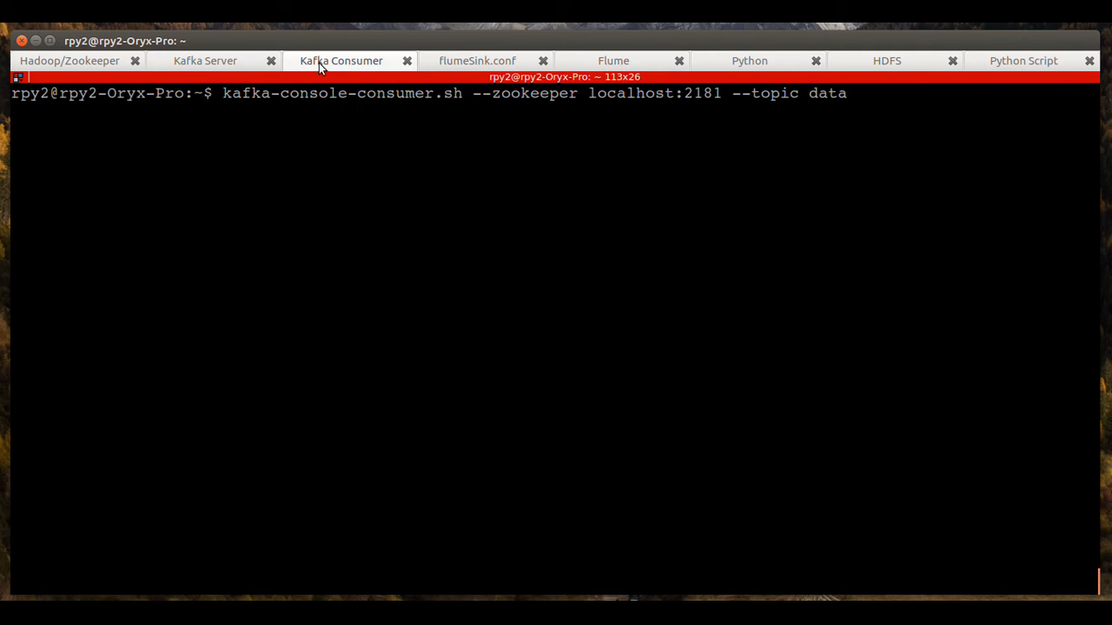
mouse_move(285, 108)
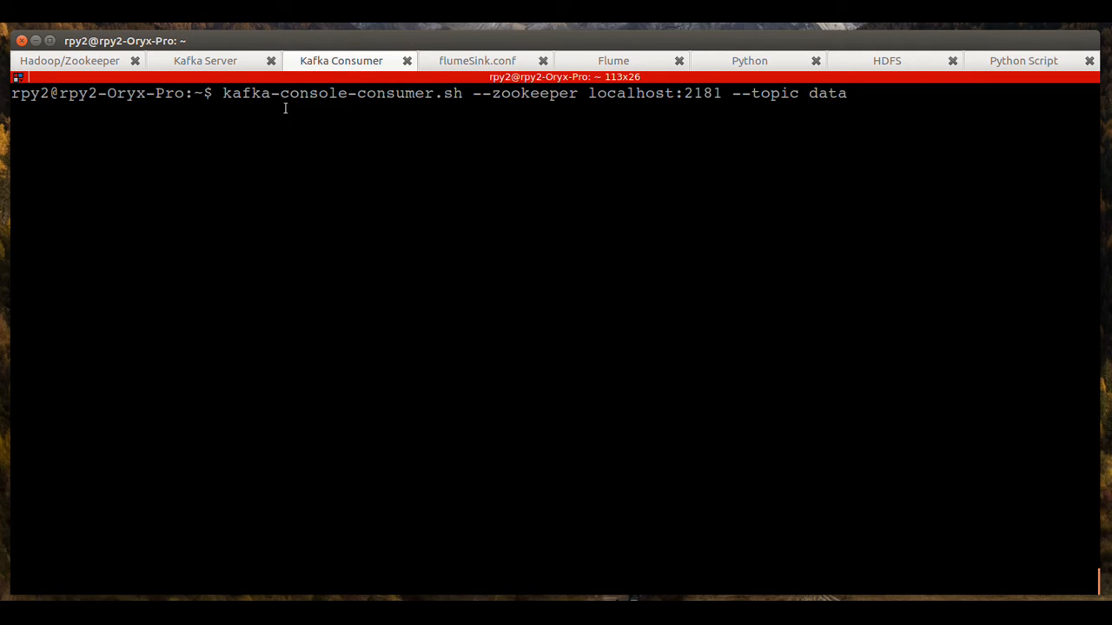
mouse_move(554, 99)
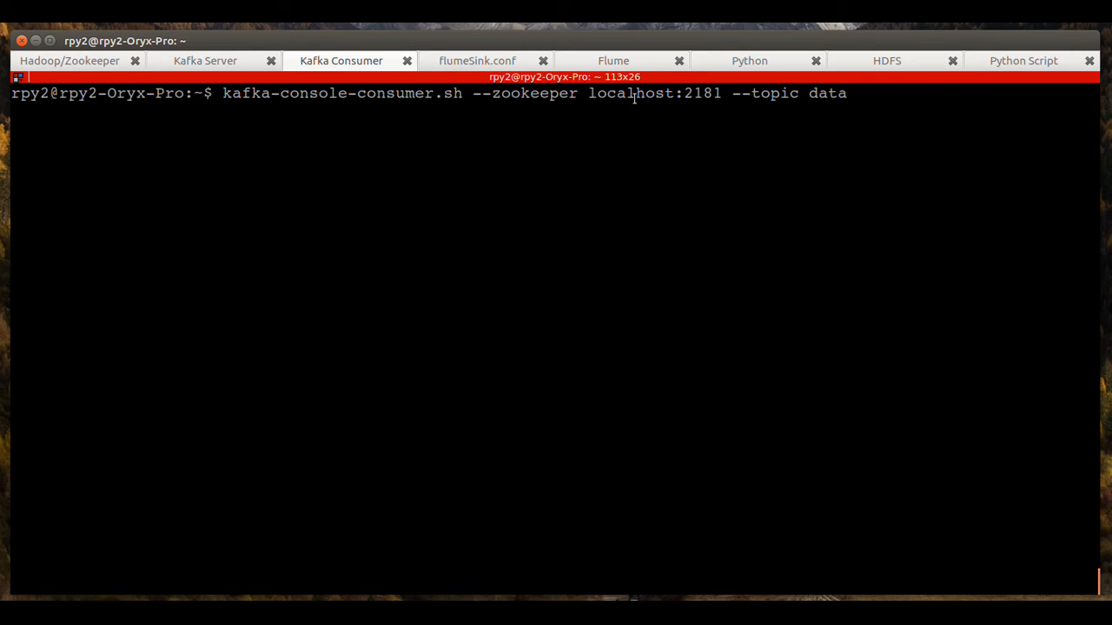
mouse_move(655, 98)
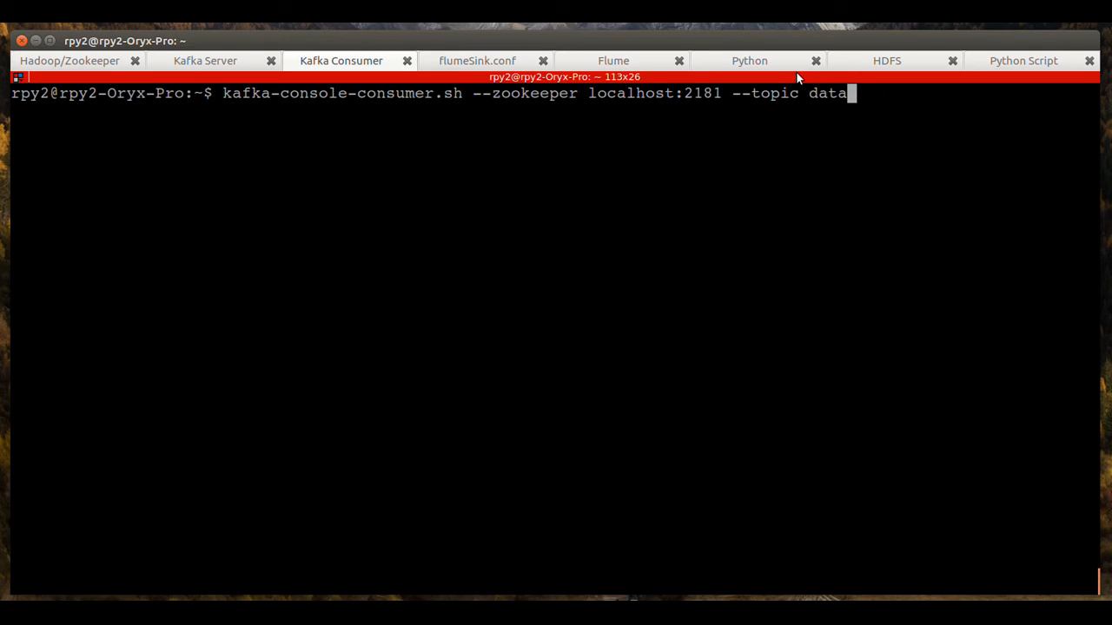
mouse_move(807, 98)
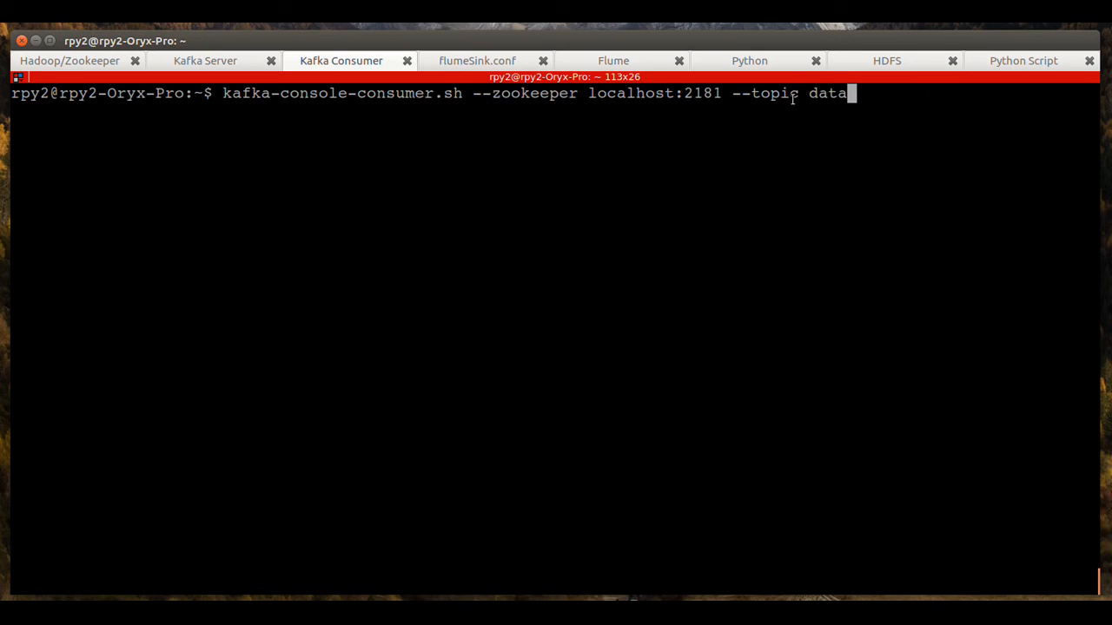
double_click(827, 93)
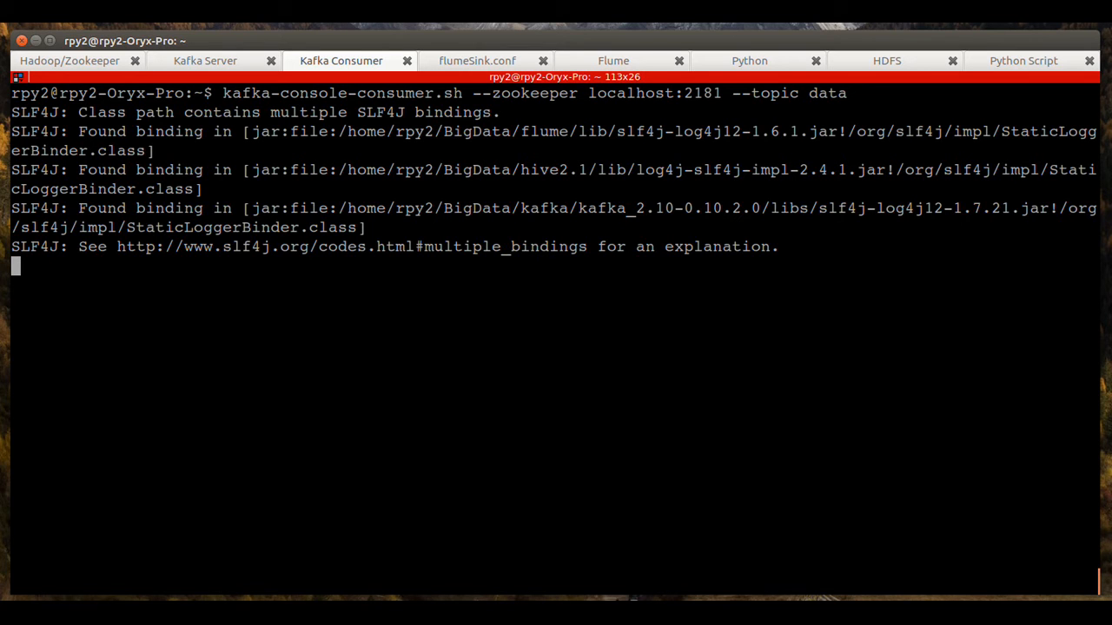
mouse_move(591, 72)
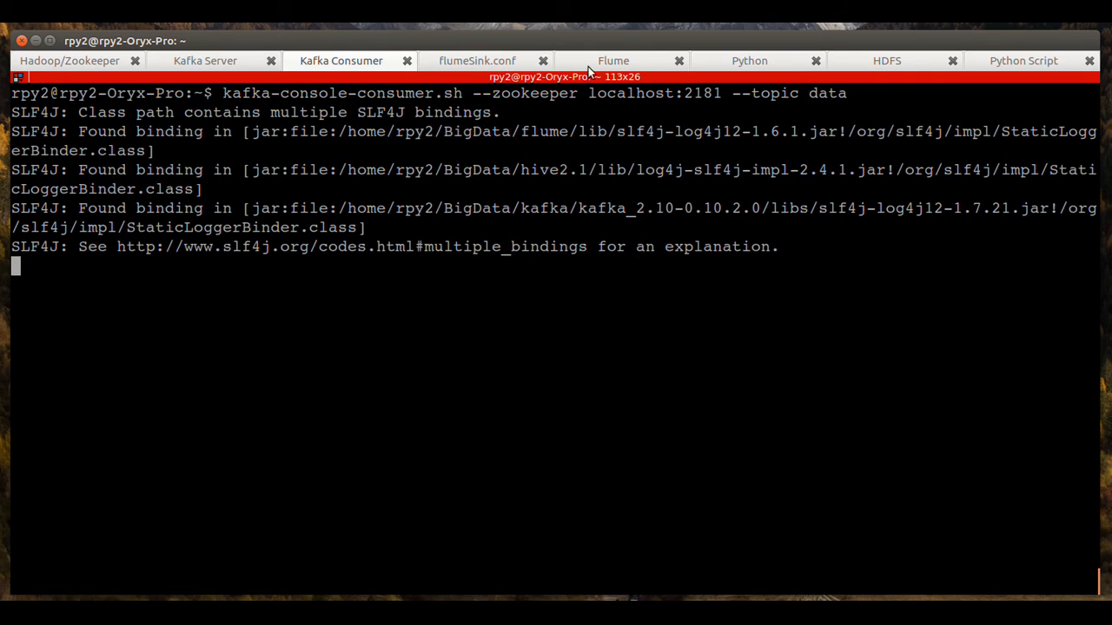
- Review flumeSink.conf's Kafka source on topic data, memory channel, and HDFS .csv sink
left_click(477, 59)
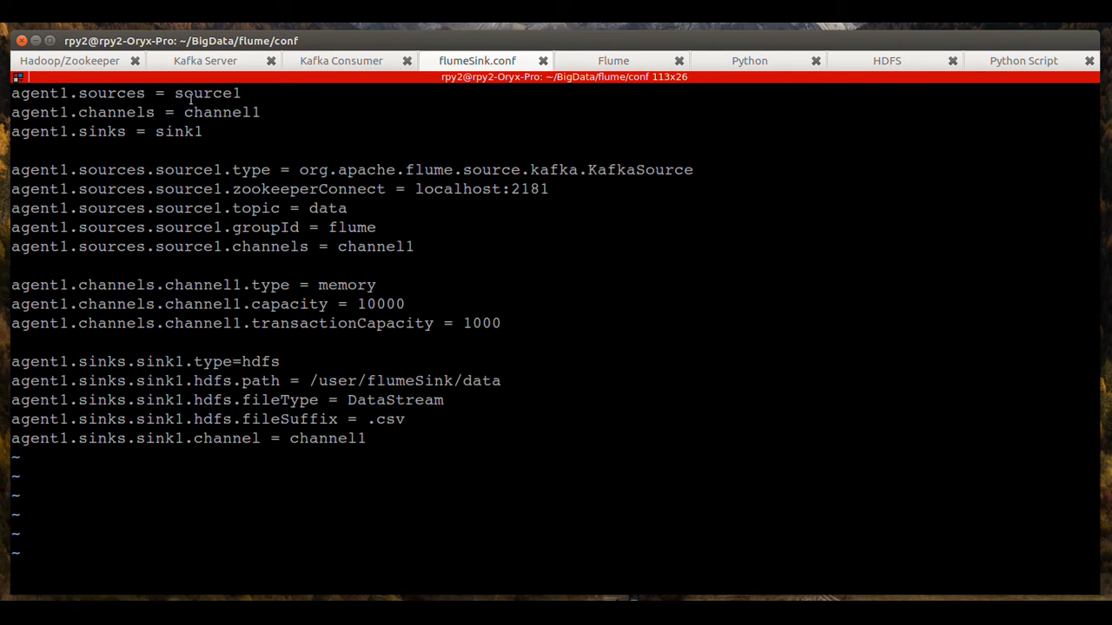
double_click(207, 93)
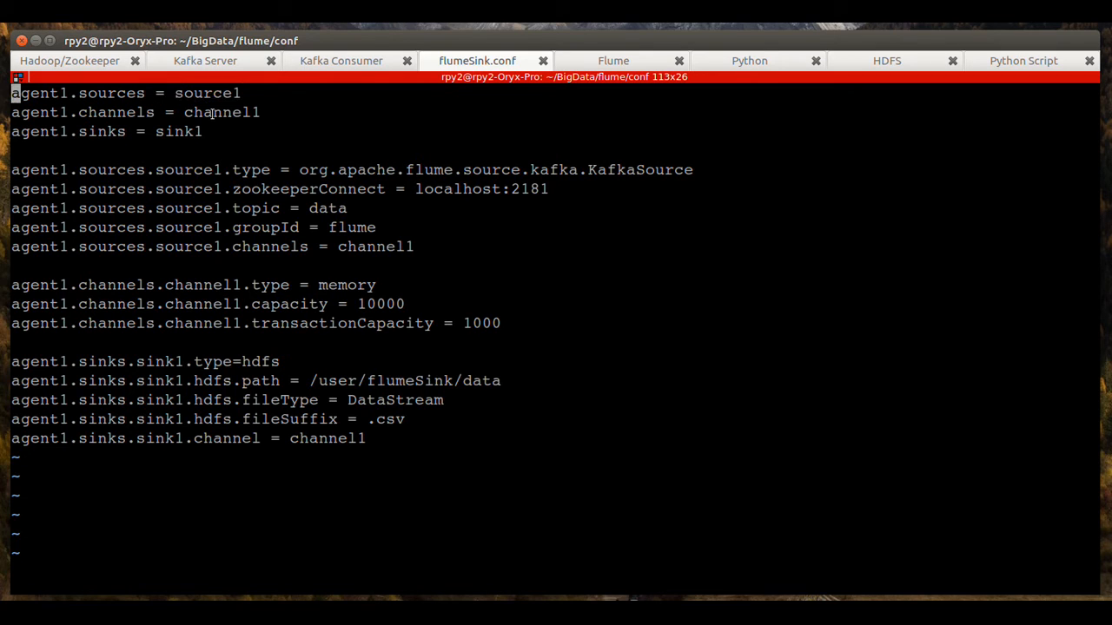
mouse_move(189, 169)
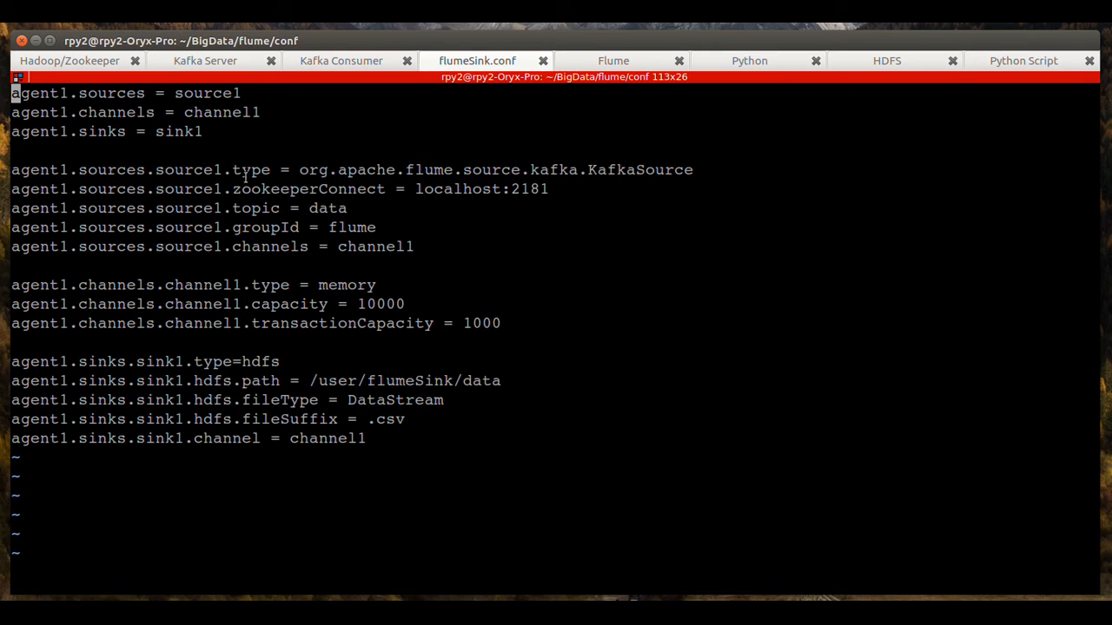
mouse_move(595, 169)
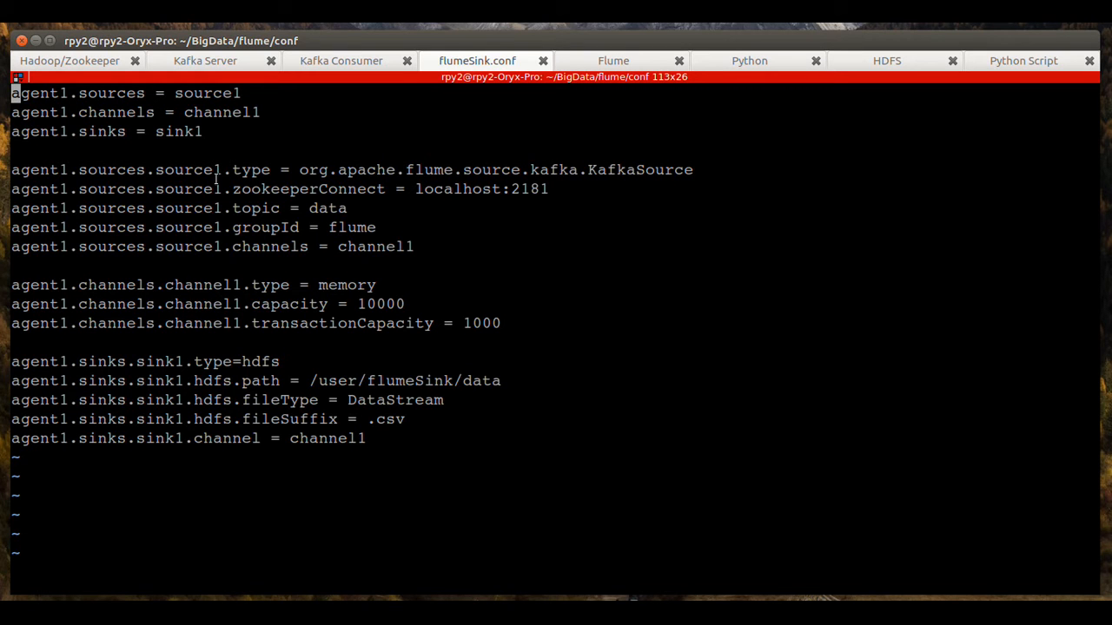
mouse_move(449, 189)
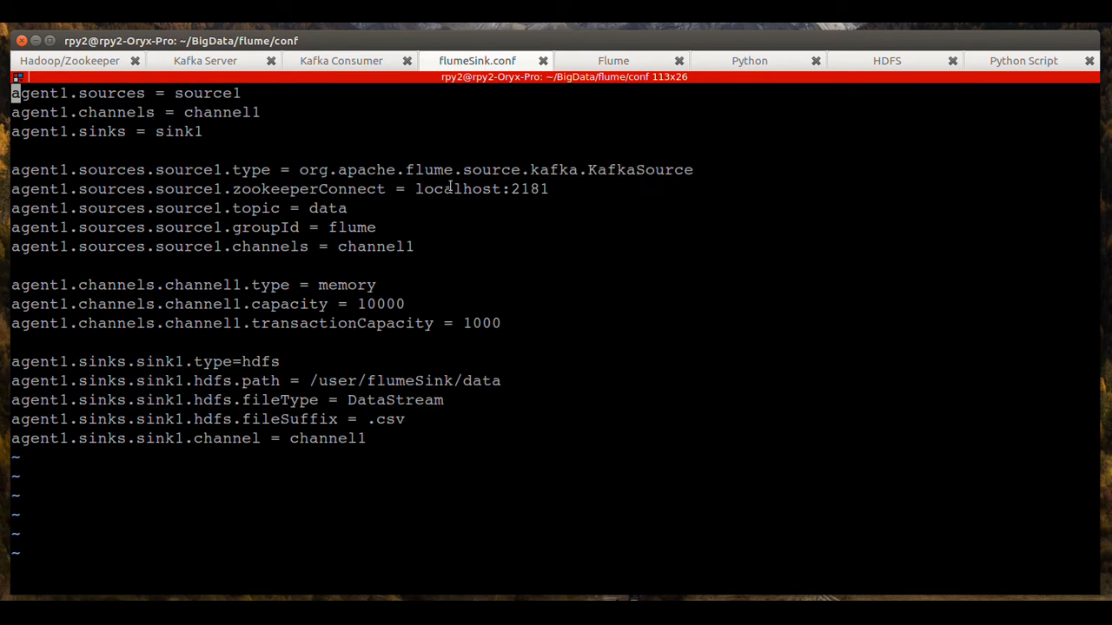
mouse_move(411, 189)
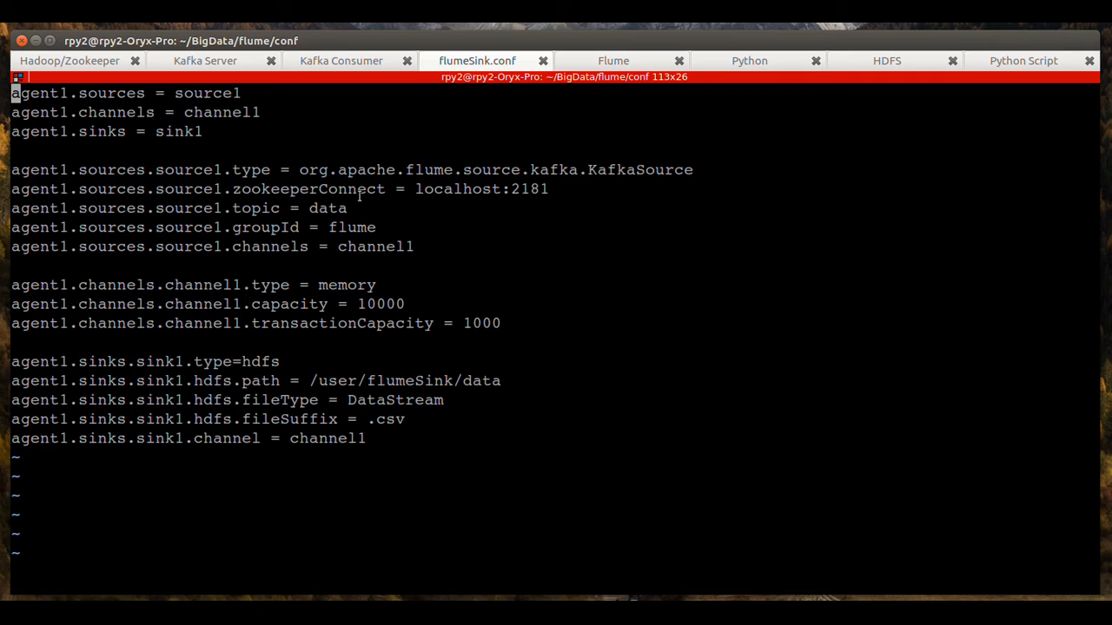
mouse_move(438, 201)
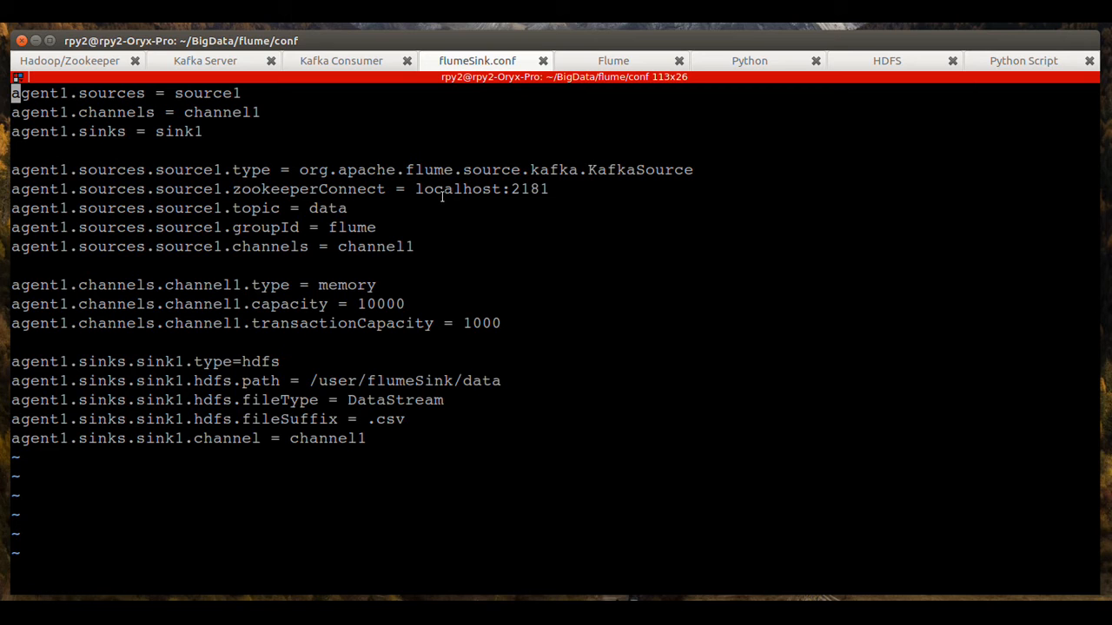
mouse_move(293, 189)
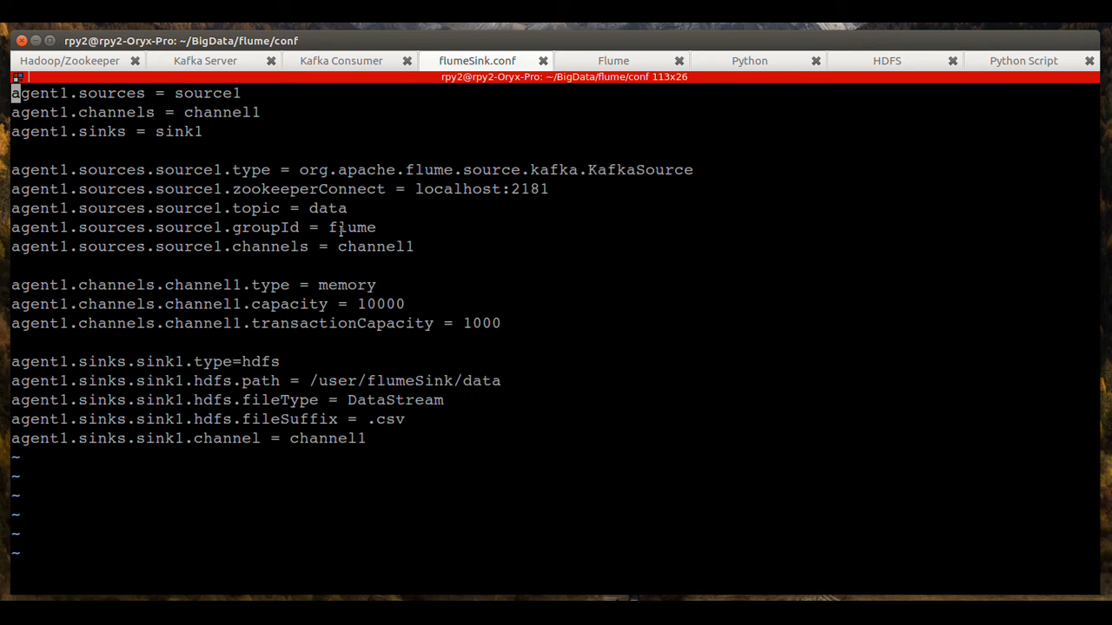
mouse_move(337, 255)
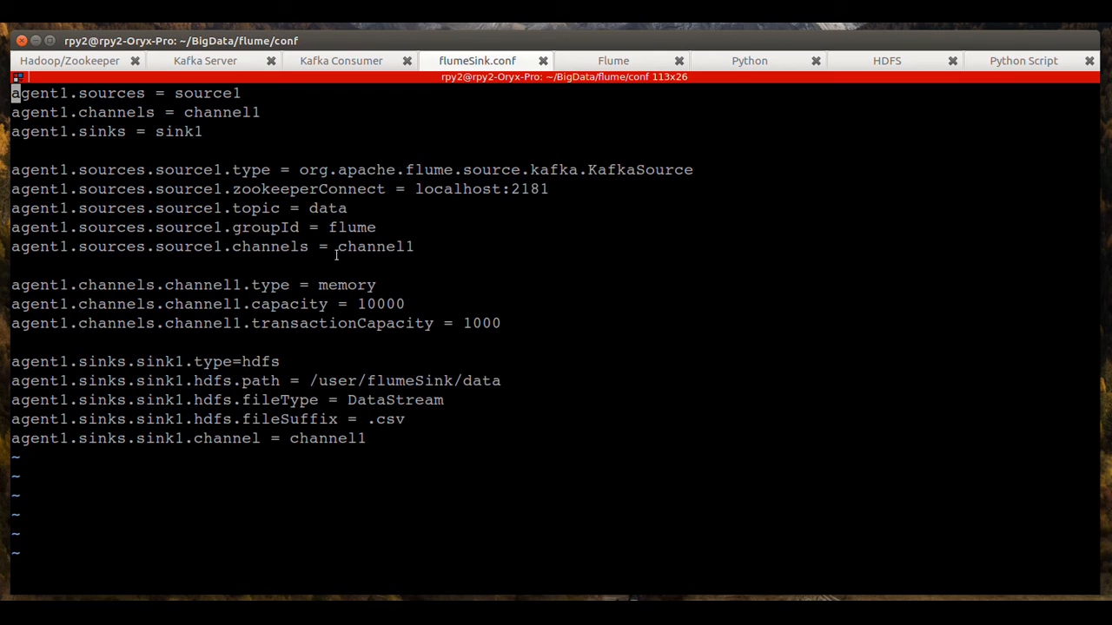
mouse_move(234, 285)
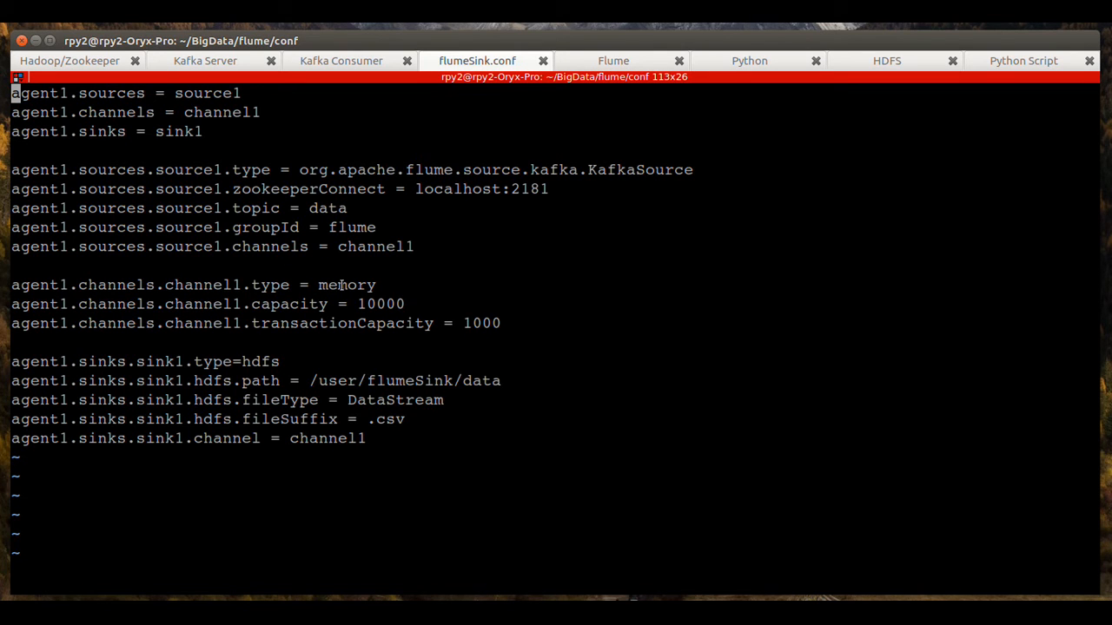
double_click(347, 285)
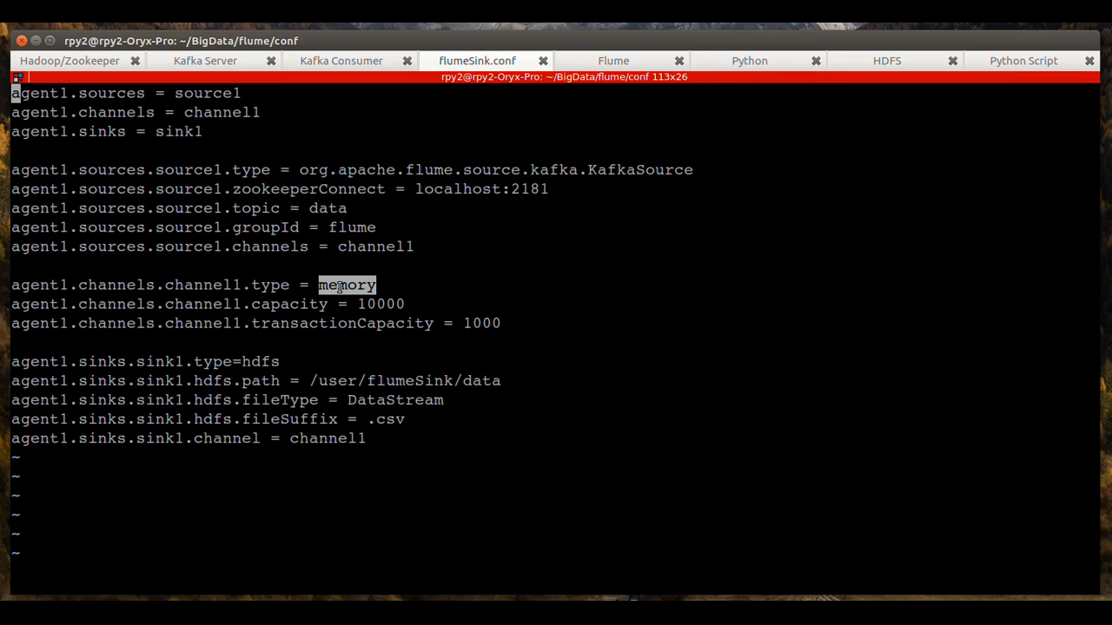
mouse_move(206, 362)
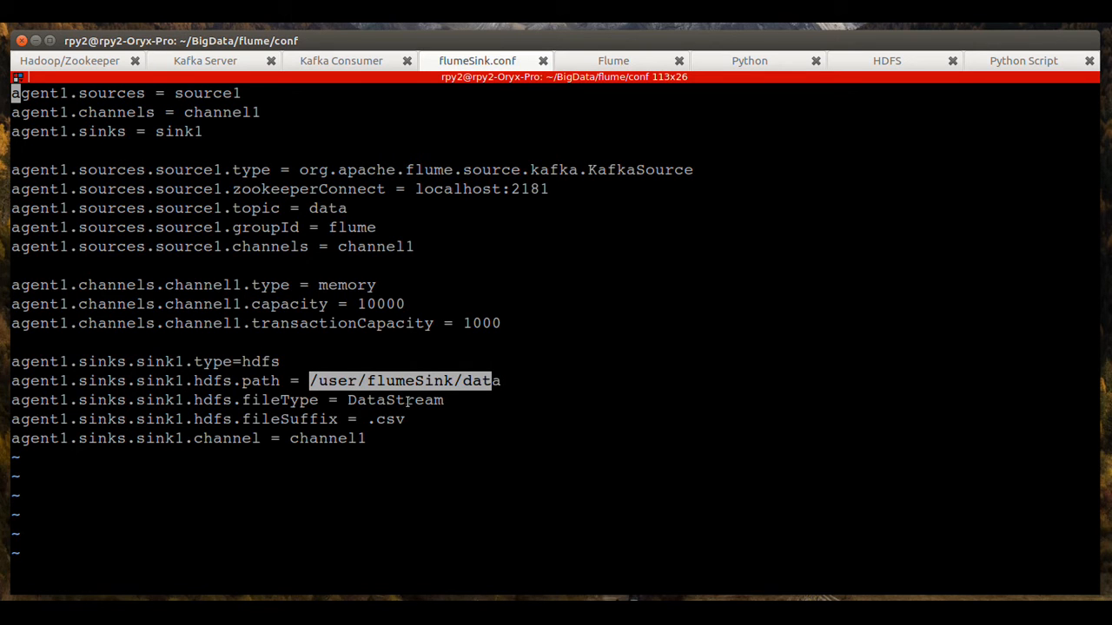
mouse_move(373, 425)
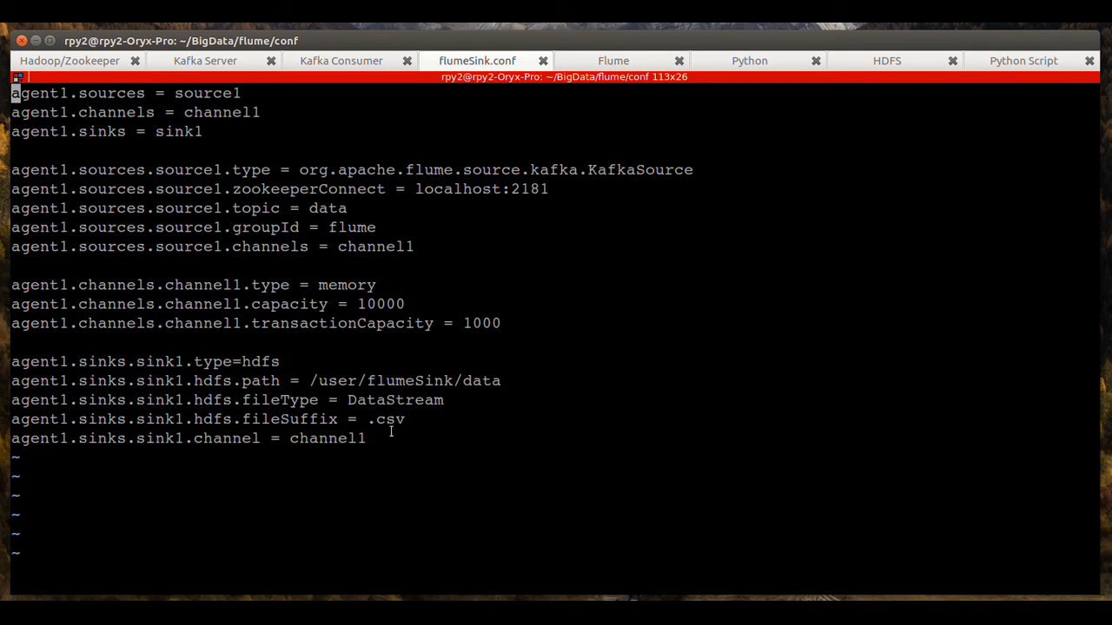
- Run flume-ng agent with flumeSink.conf, agent1, and INFO console logging in the Flume session
left_click(613, 60)
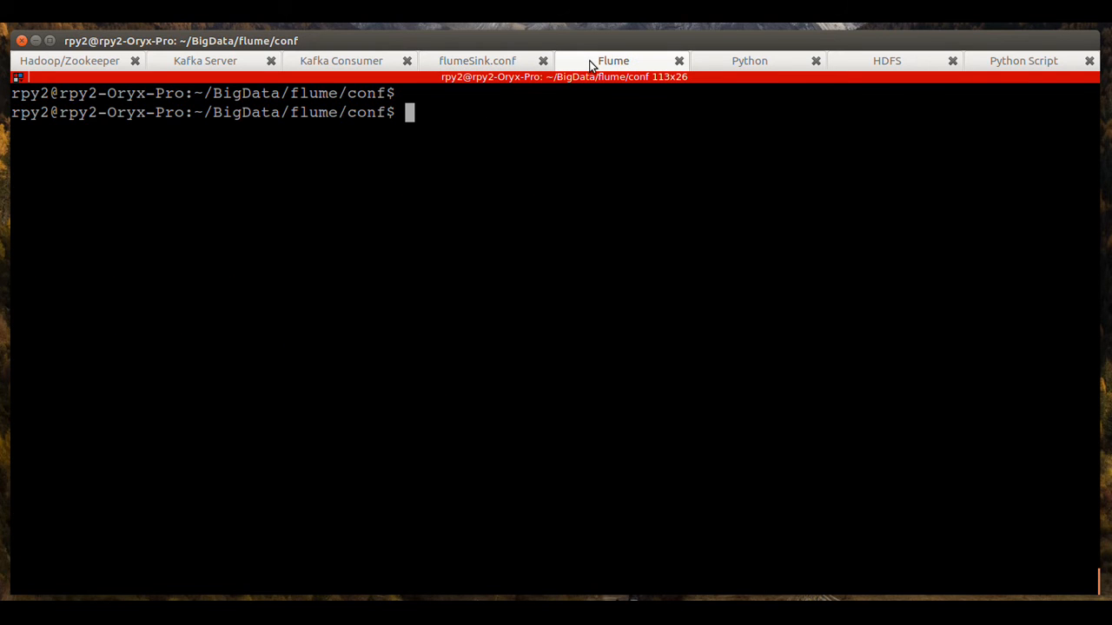
type("flume-ng agent --conf-file $FLUME_CONF_DIR/flumeSink.conf --name agent1 -Dflume.root.logger=INFO,console")
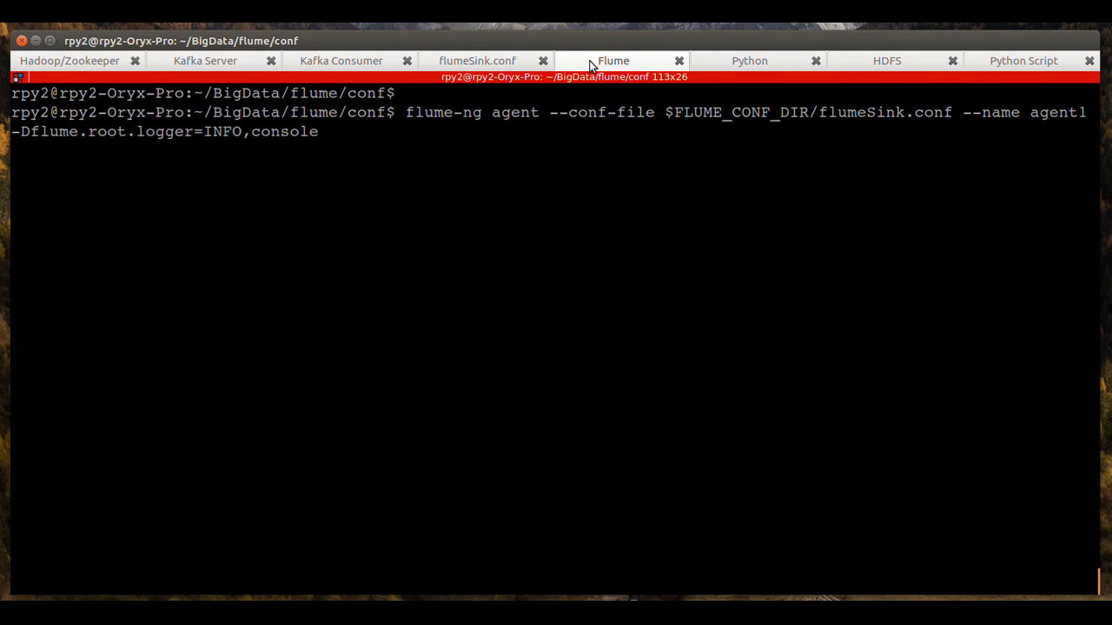
mouse_move(394, 141)
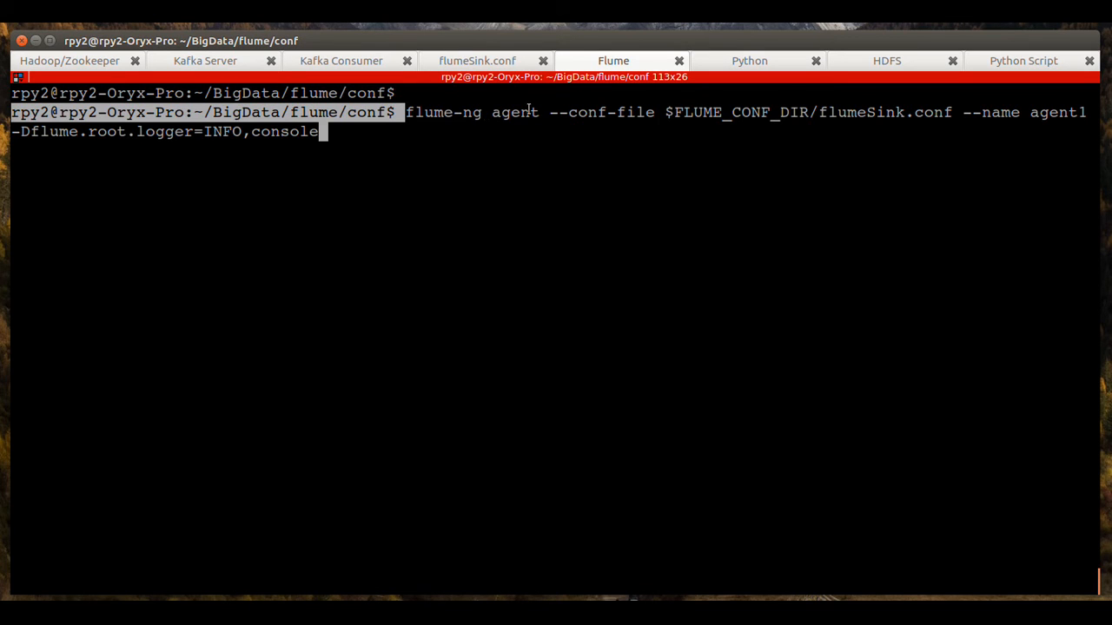
mouse_move(849, 111)
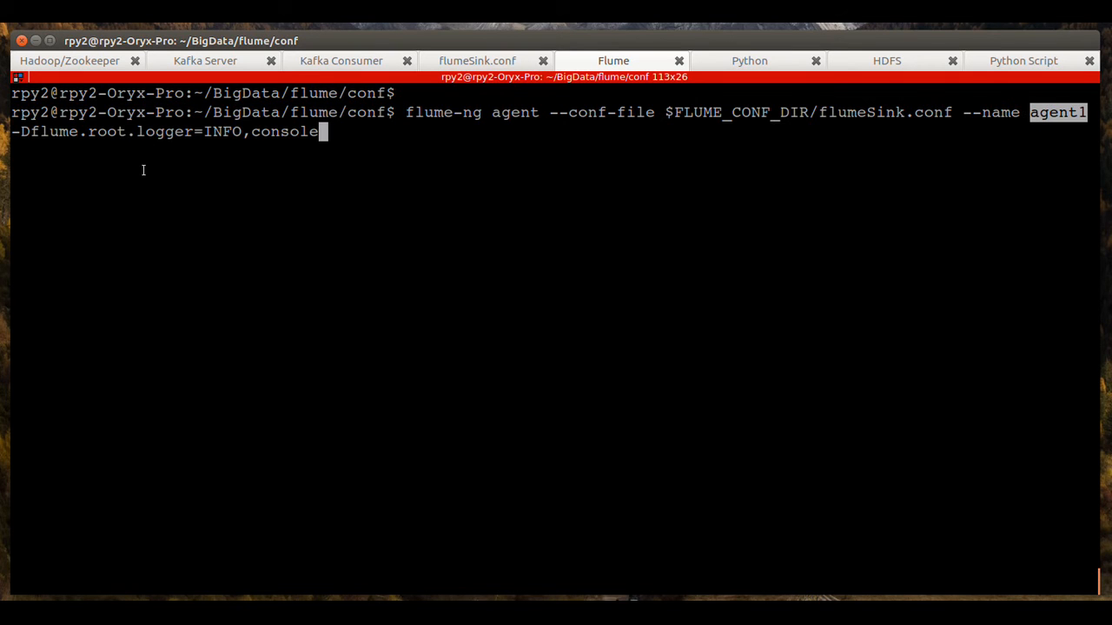
mouse_move(353, 133)
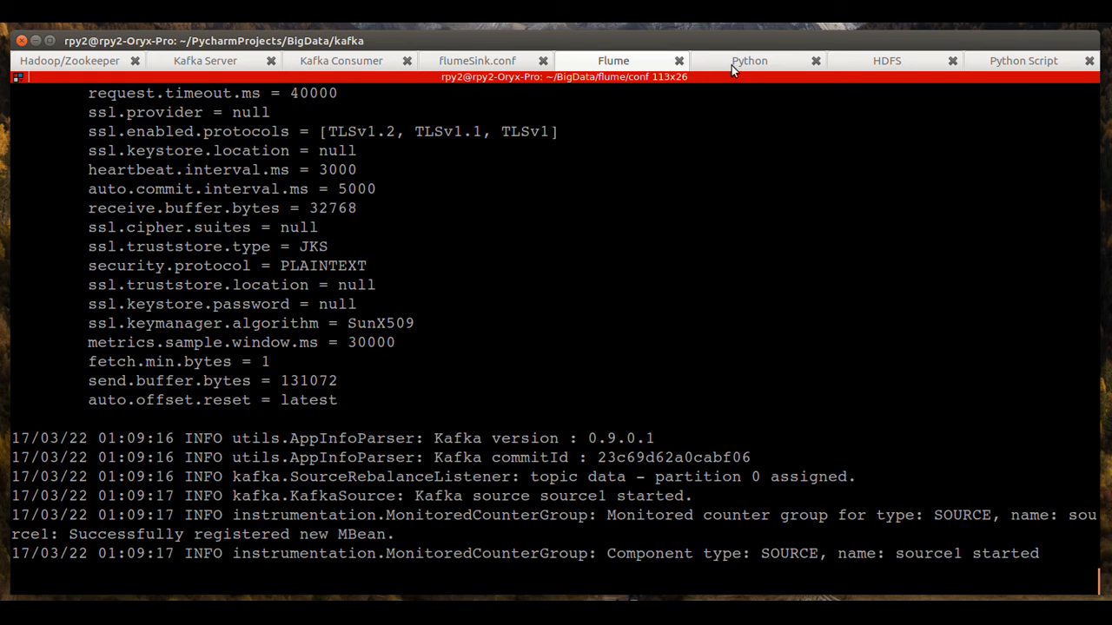
- Launch python3 twitter_kafka_producer.py in the Python session, correcting the twitter_kafka_direct.py filename
left_click(748, 60)
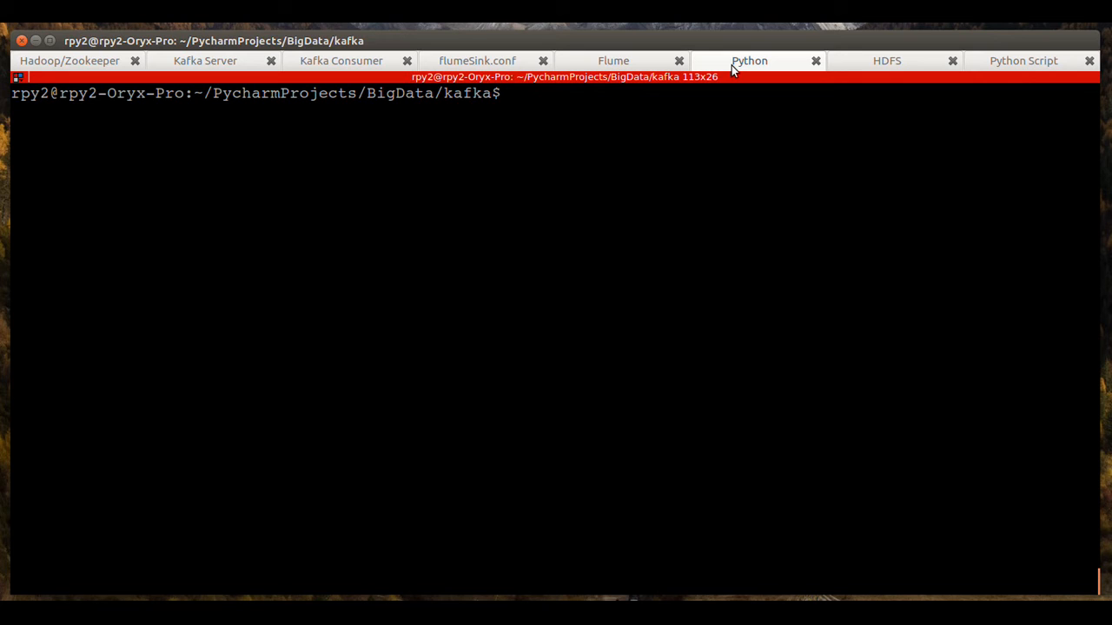
type("python3 twitter_kafka_direct.py")
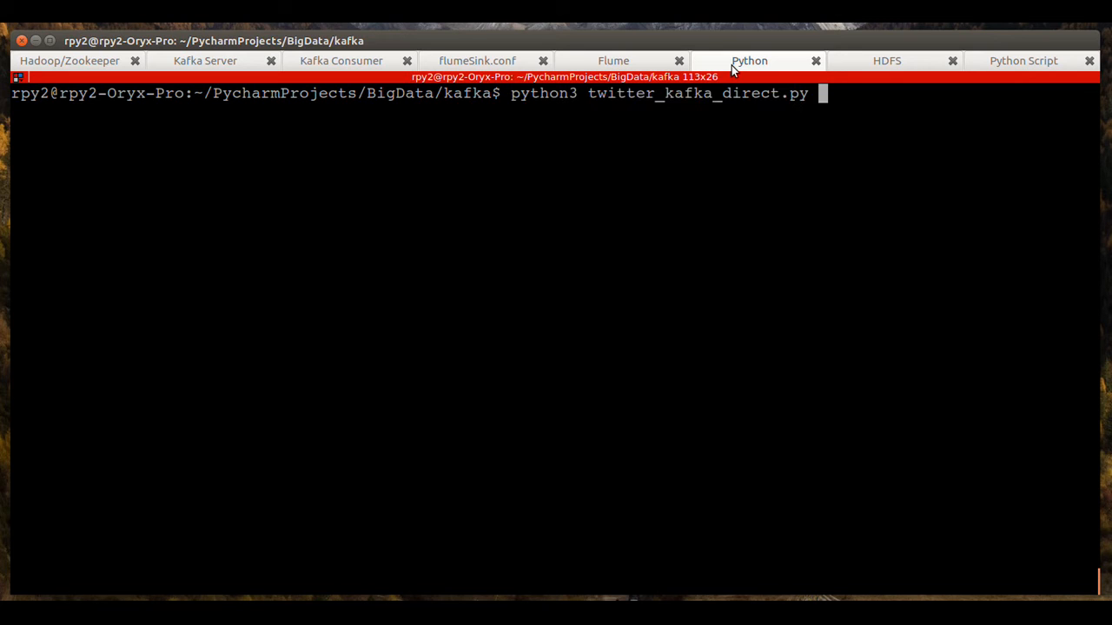
double_click(542, 93)
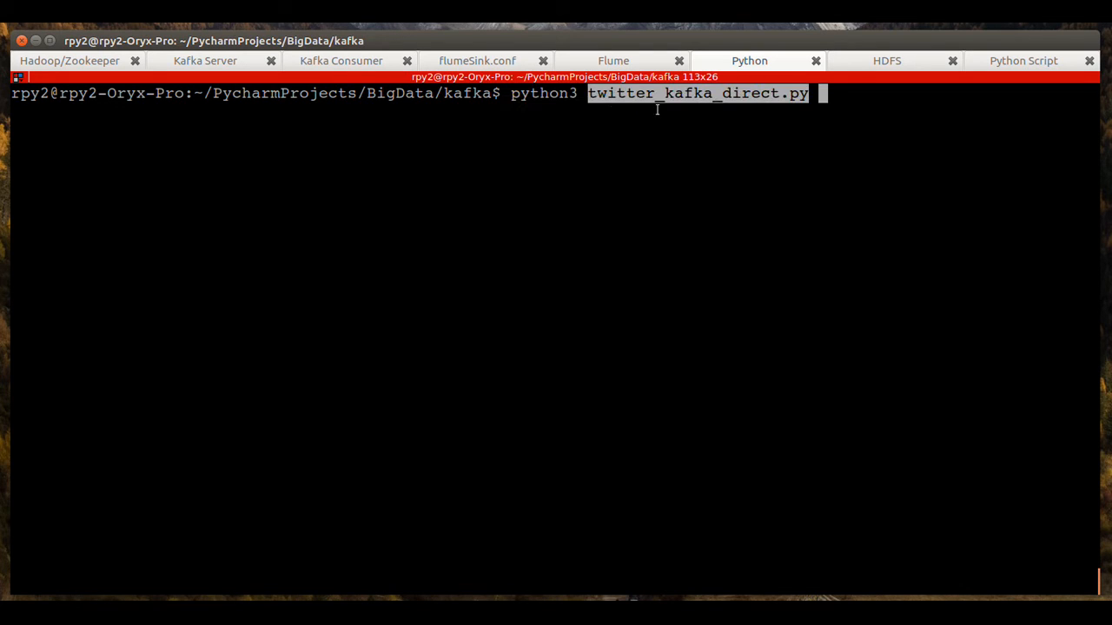
mouse_move(748, 109)
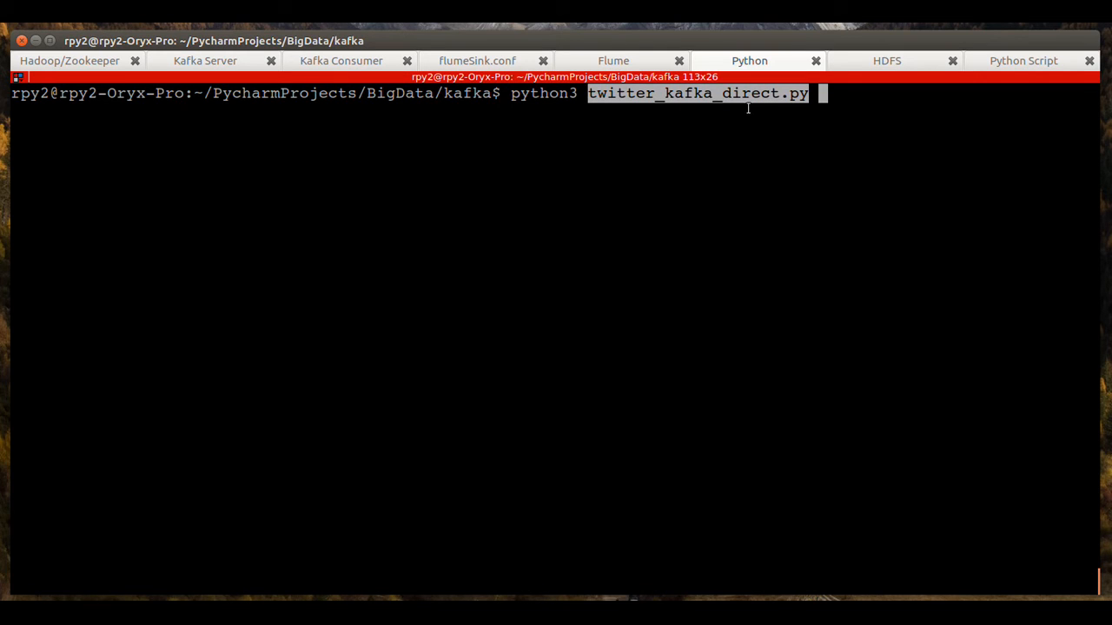
mouse_move(756, 100)
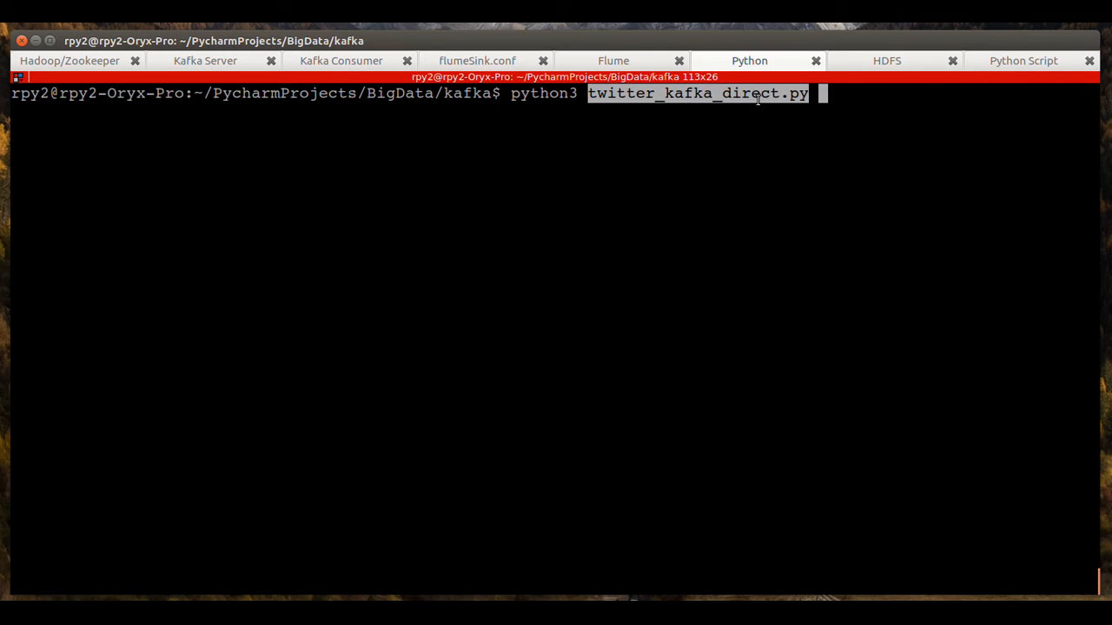
type("twitter_kafka_producer.py")
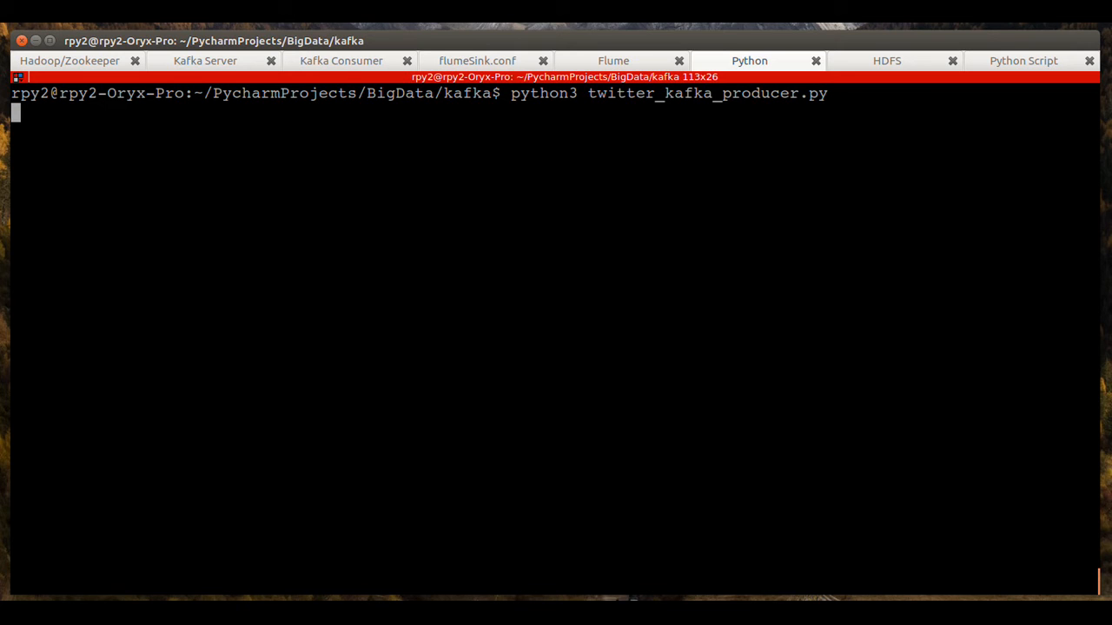
mouse_move(338, 72)
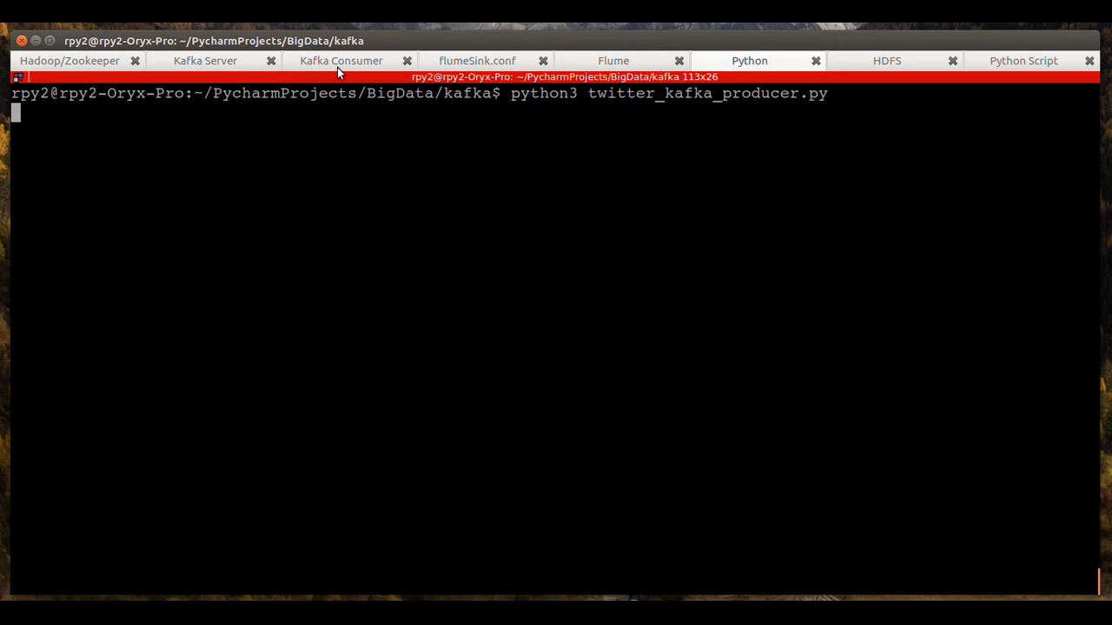
- Highlight the SLF4J binding jar path and the #Data and #analytics hashtags in the Kafka consumer
left_click(341, 61)
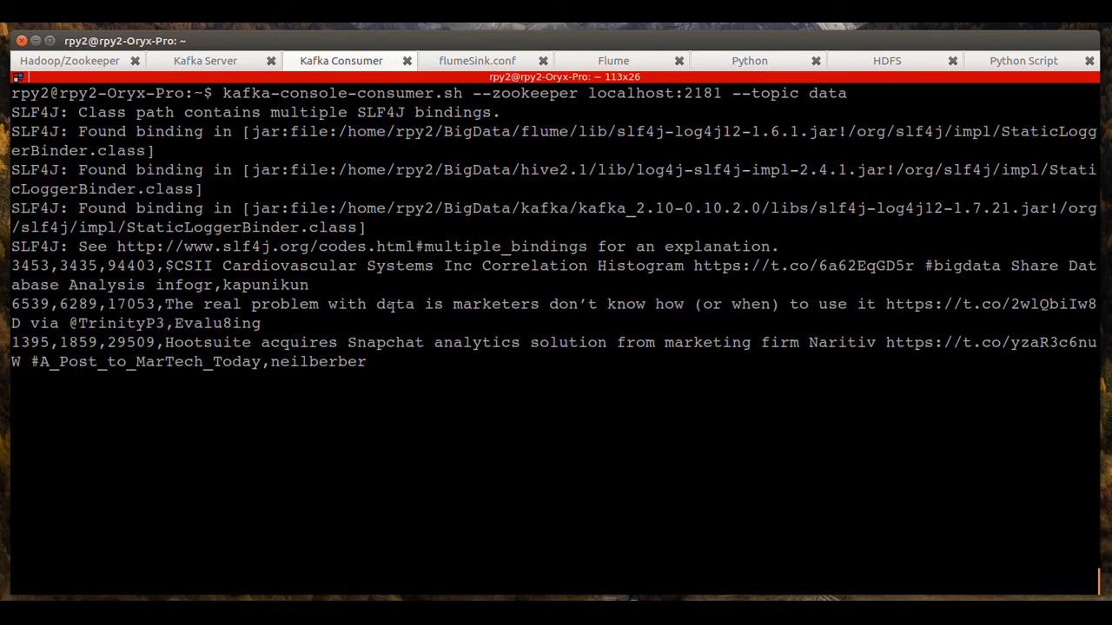
double_click(395, 304)
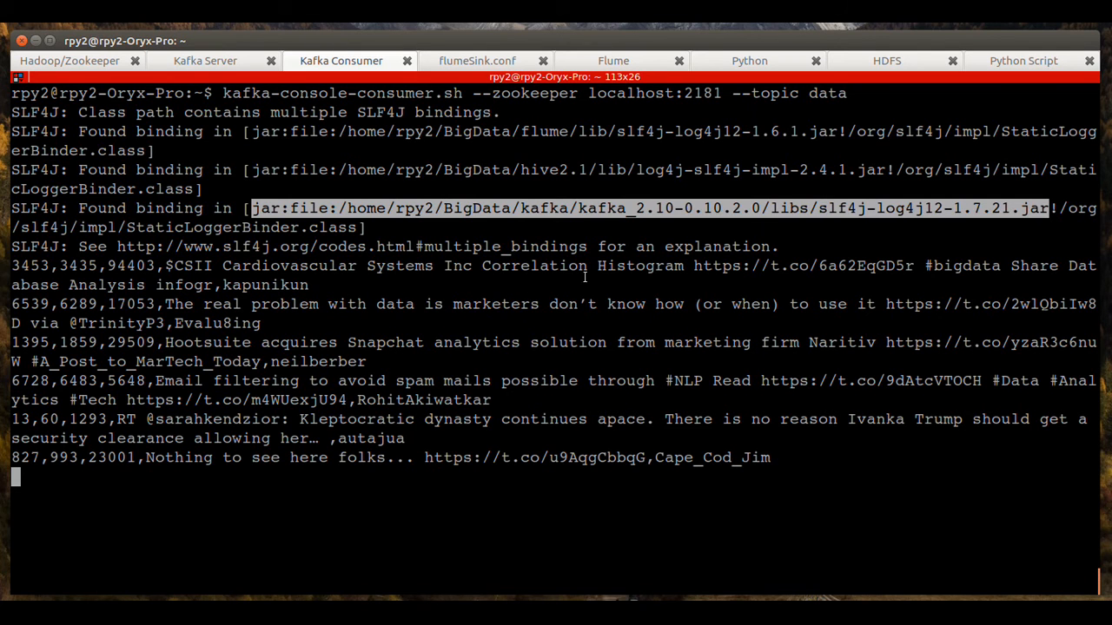
double_click(476, 342)
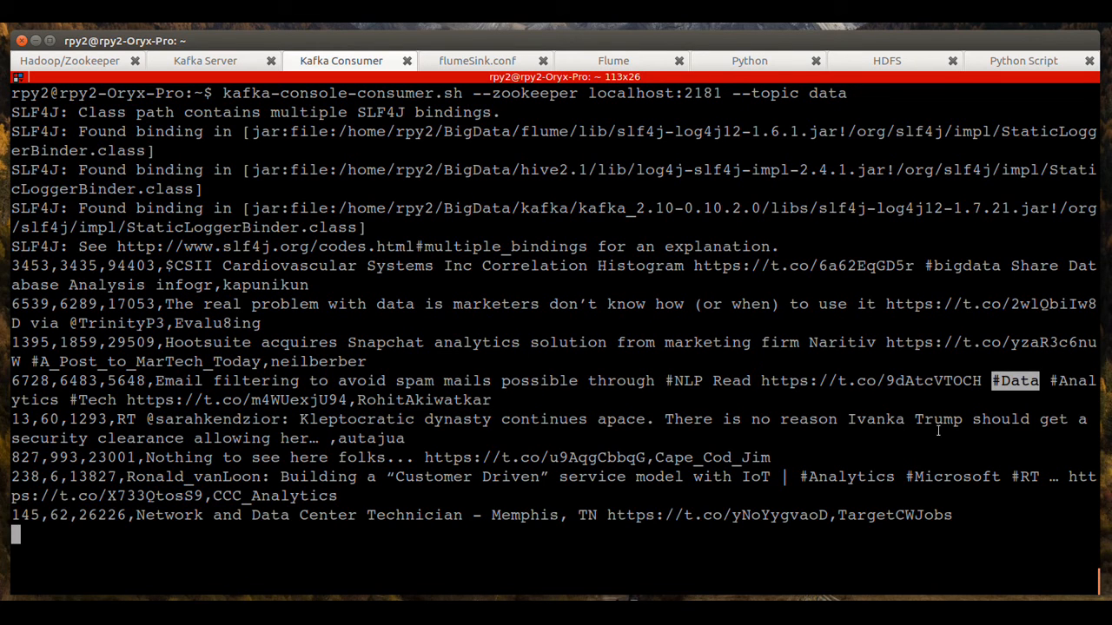
mouse_move(748, 426)
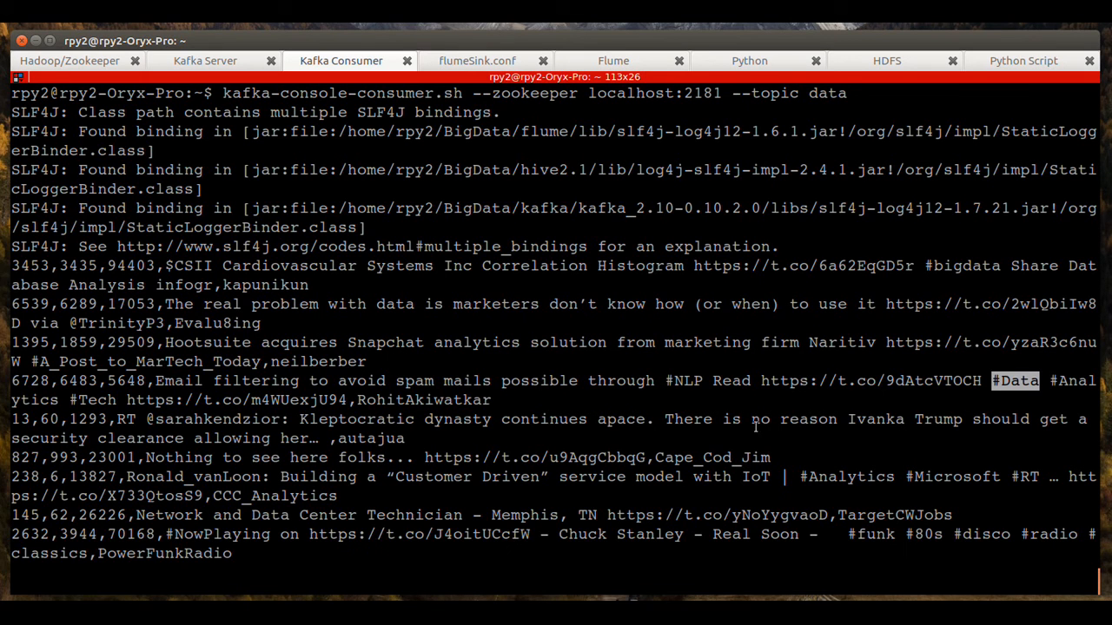
mouse_move(164, 436)
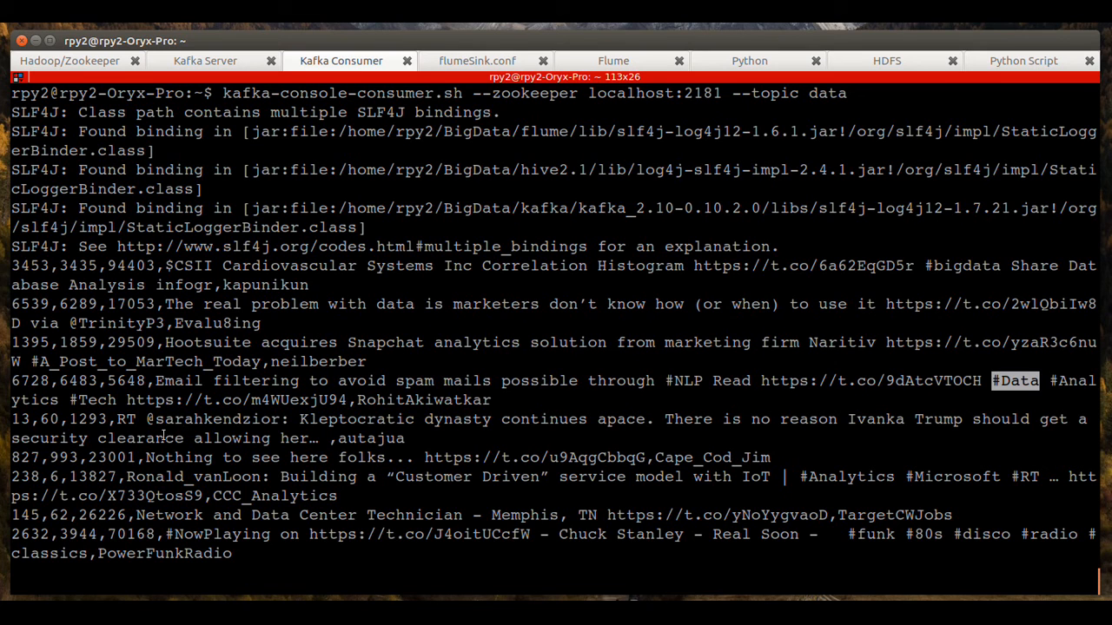
mouse_move(282, 434)
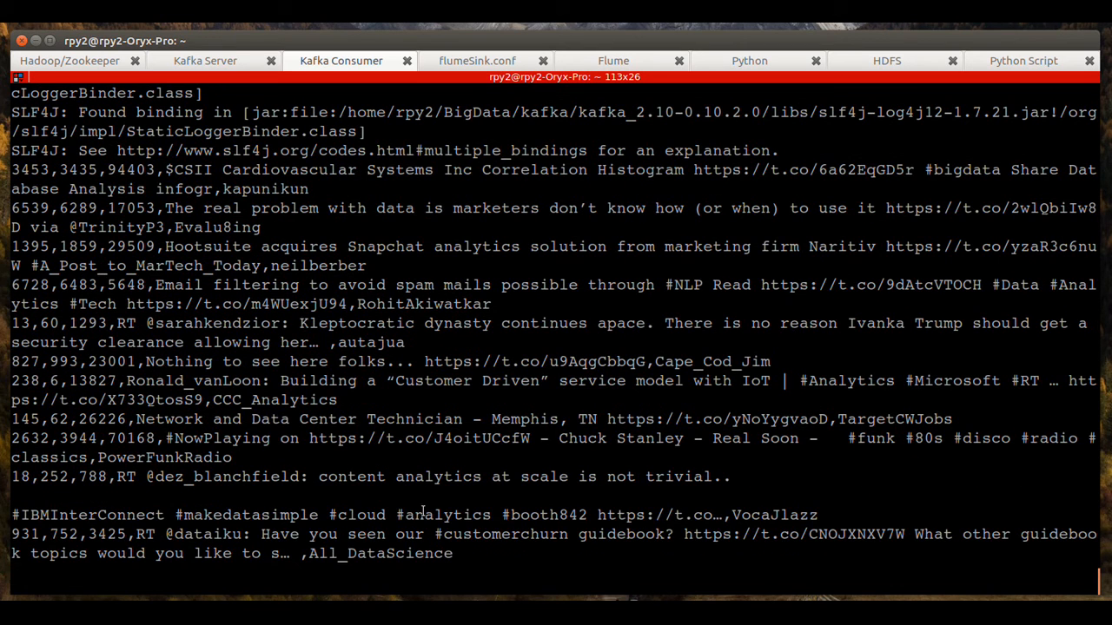
double_click(443, 514)
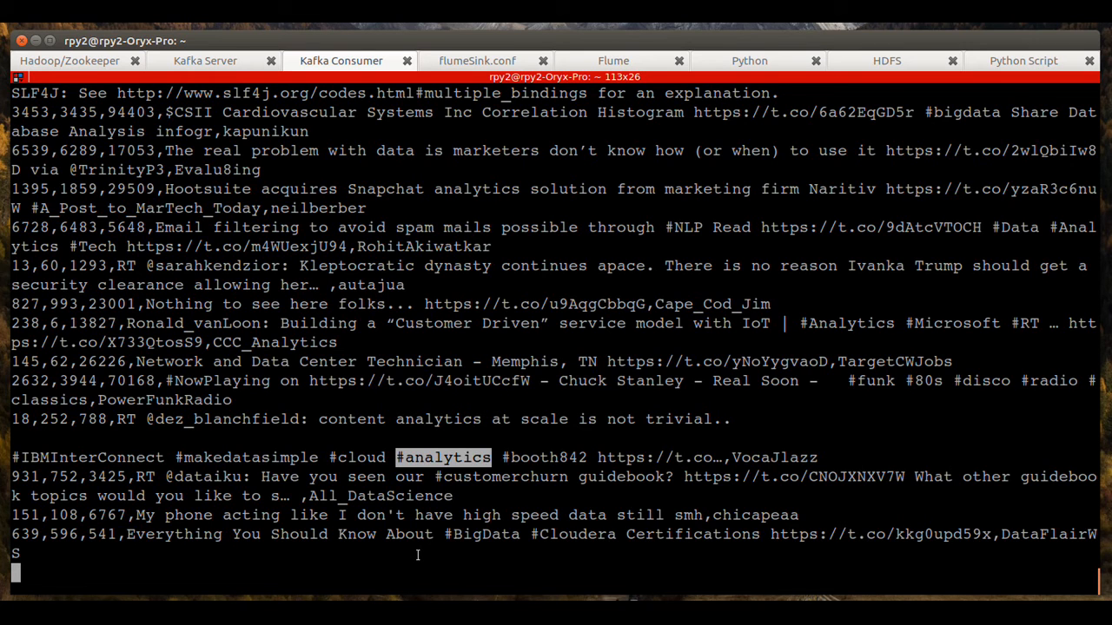
- Scroll down through the streaming filtered tweet records
scroll("down", 3)
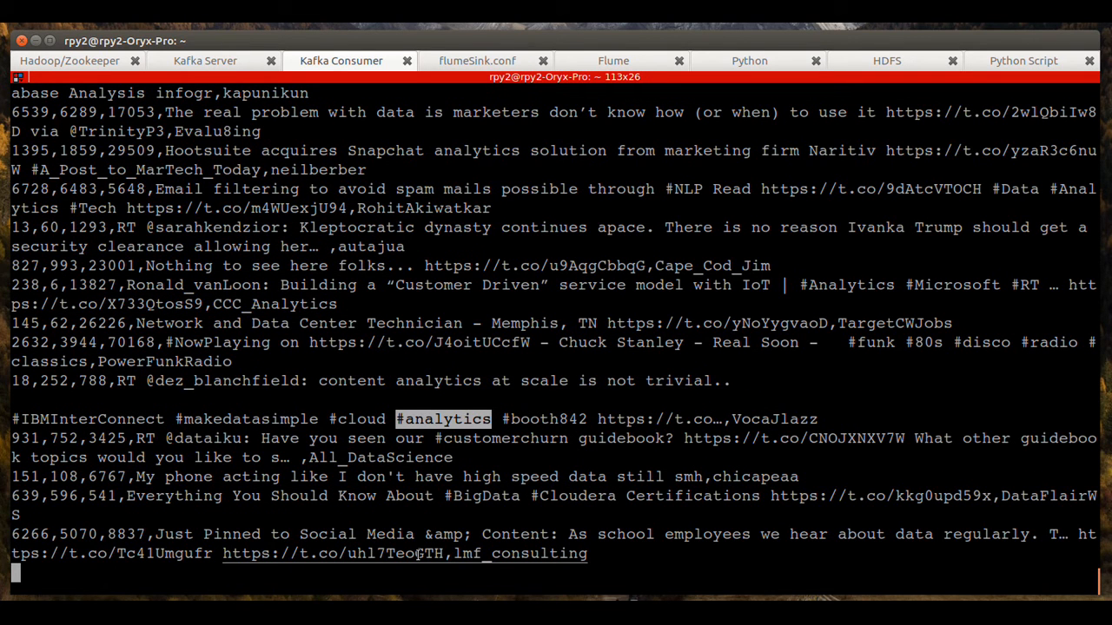
scroll("down", 3)
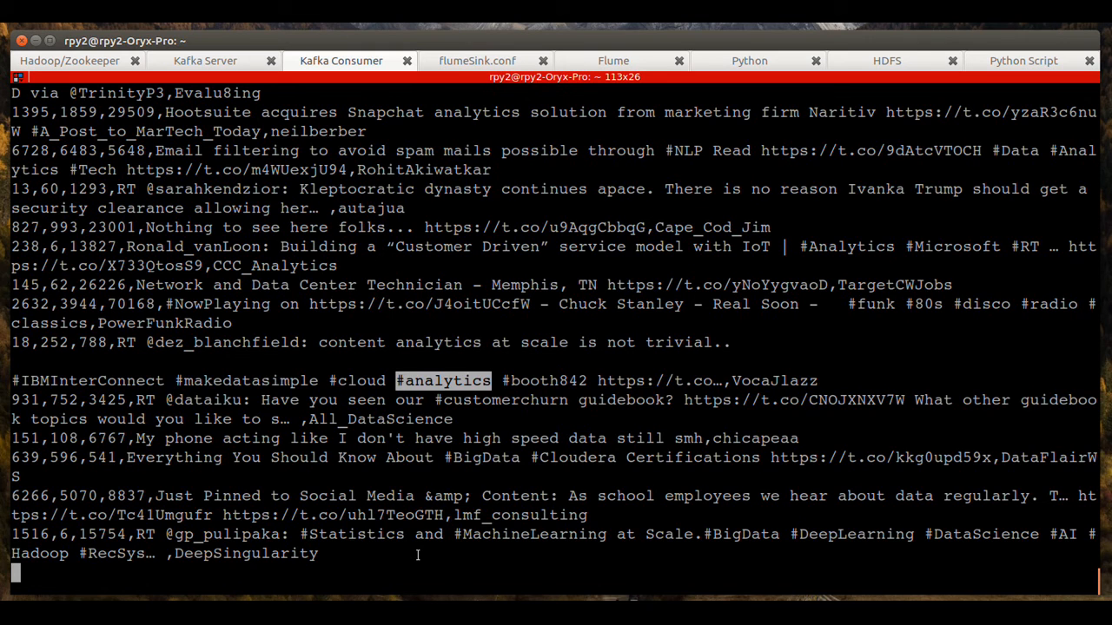
scroll("down", 3)
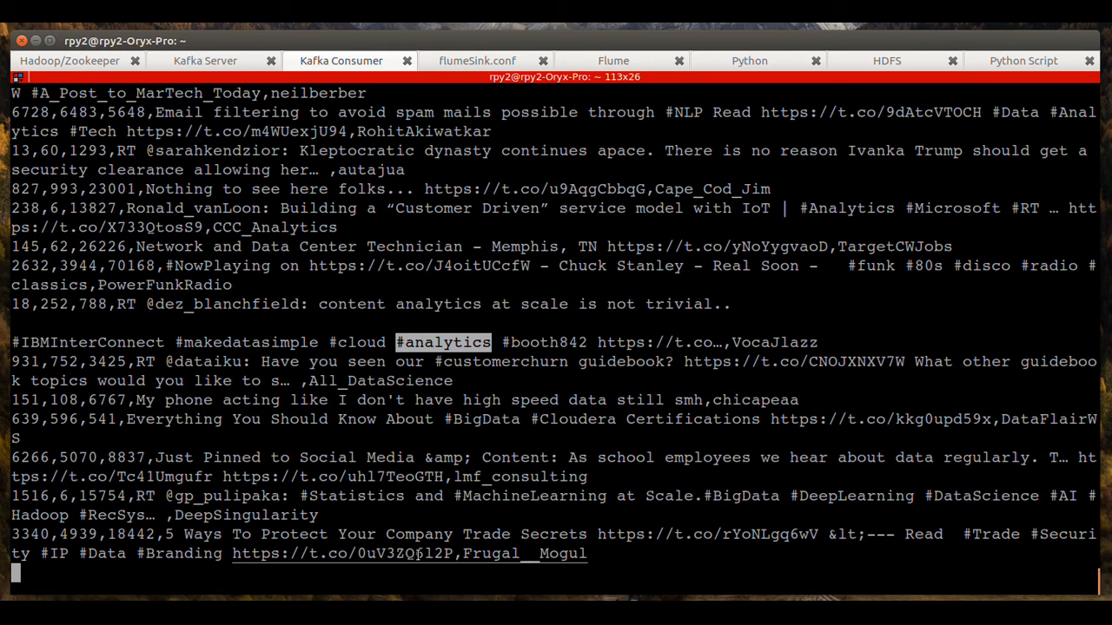
scroll("down", 3)
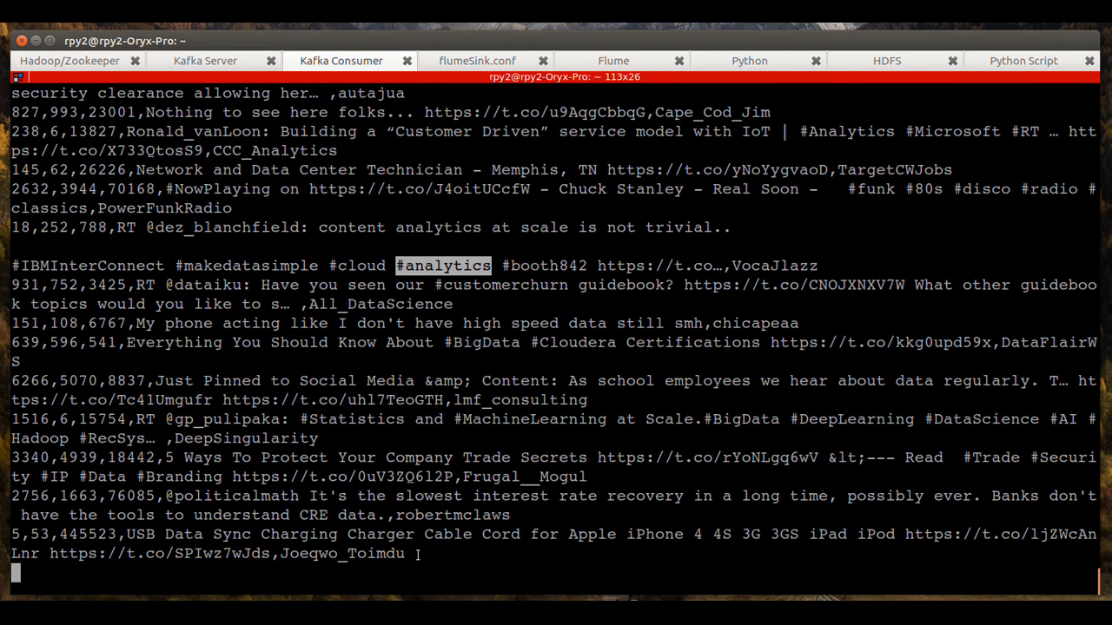
scroll("down", 3)
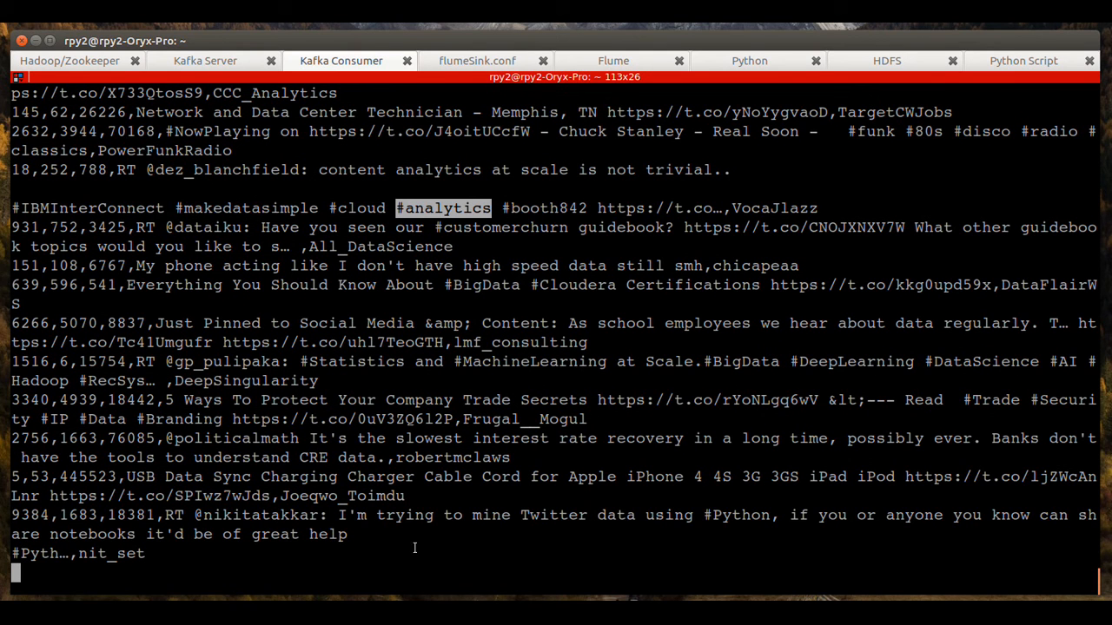
mouse_move(922, 62)
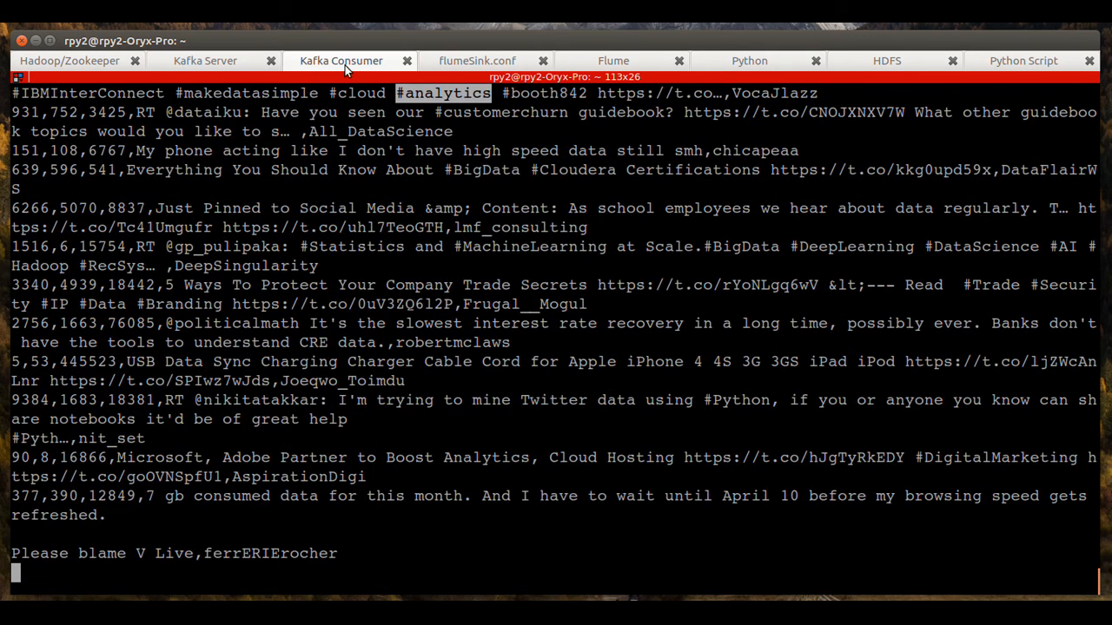
mouse_move(602, 70)
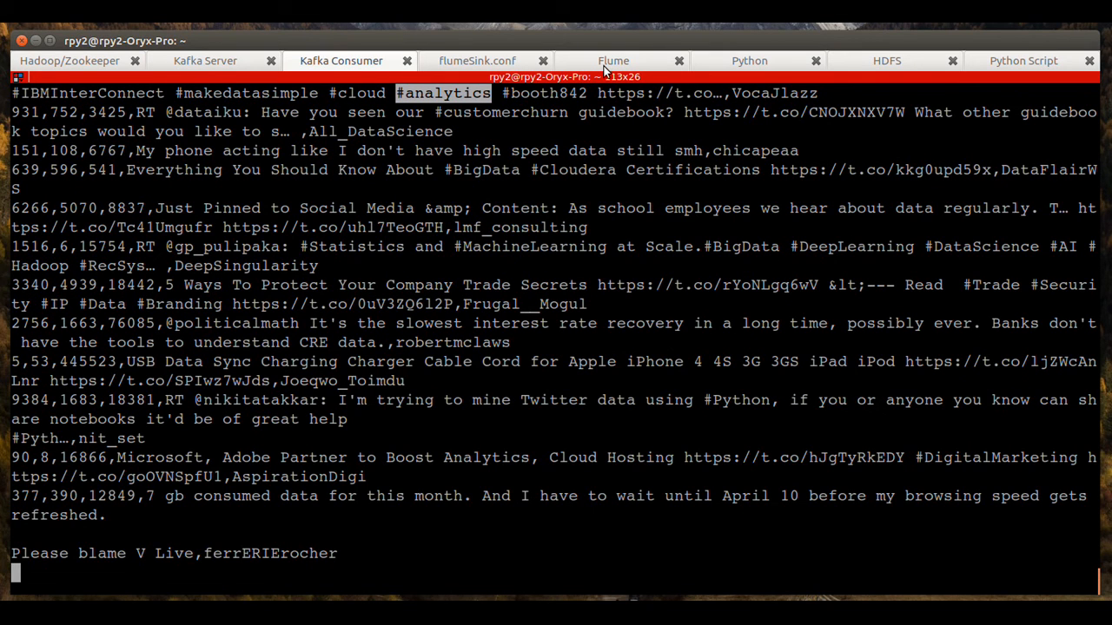
scroll("down", 3)
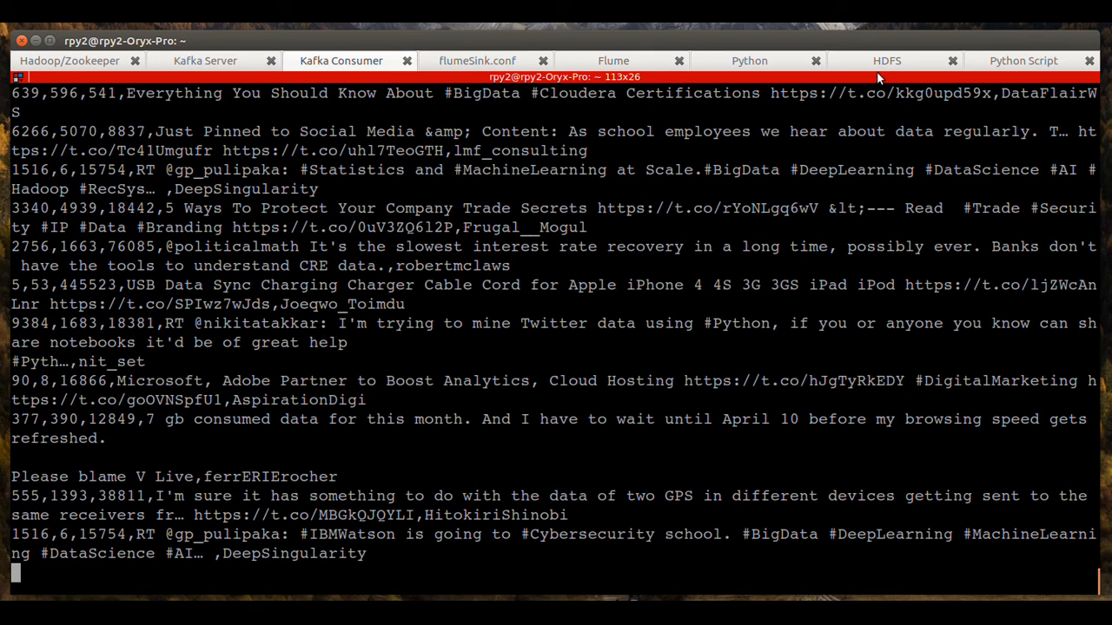
- Relist /user/flumeSink/data in the HDFS session, showing four FlumeData files
left_click(886, 61)
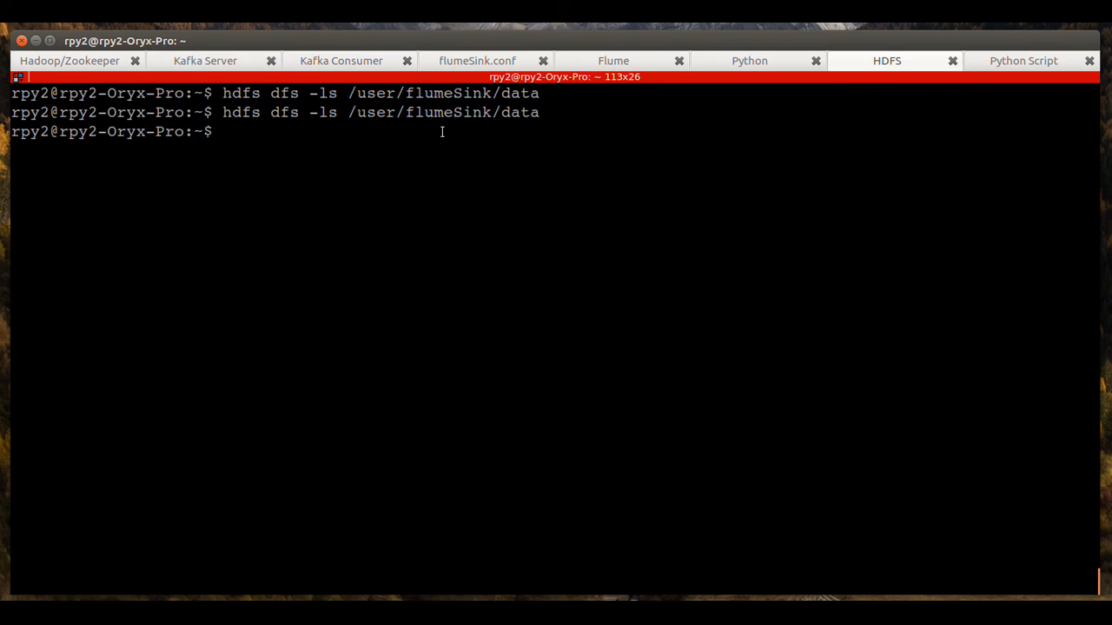
type("hdfs dfs -ls /user/flumeSink/data")
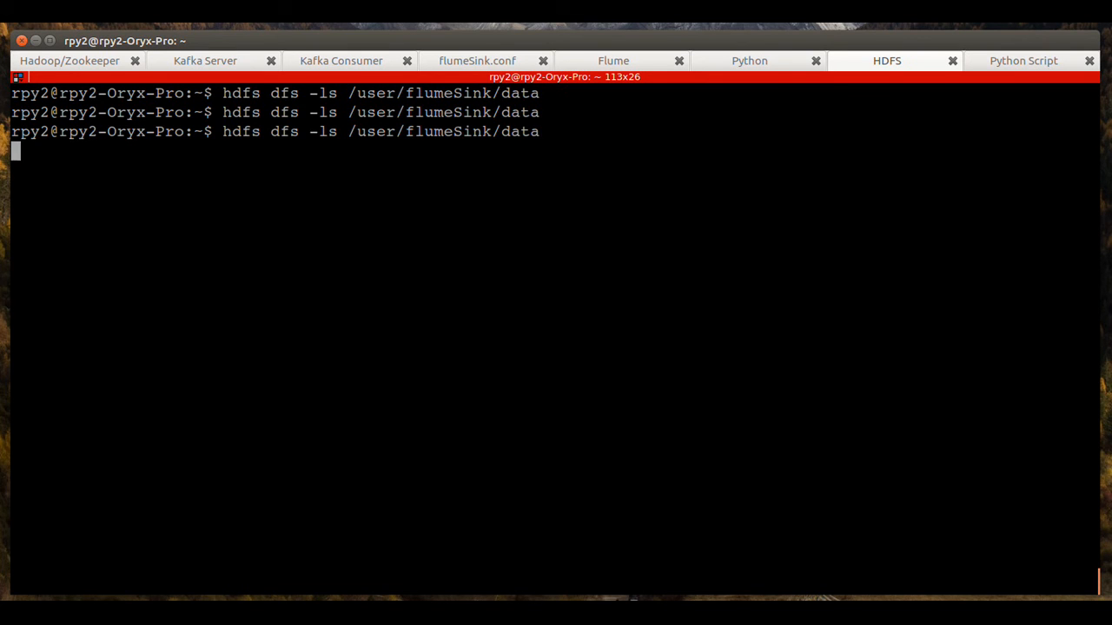
key("Return")
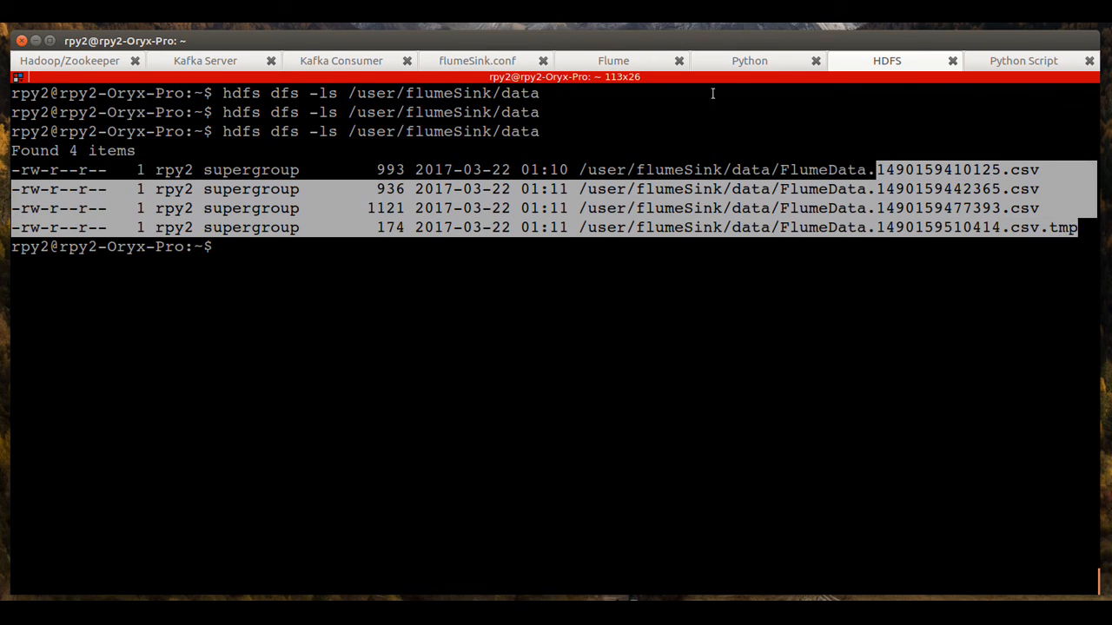
- Check incoming tweets, revisit the HDFS listing, then show the Python producer script
left_click(340, 61)
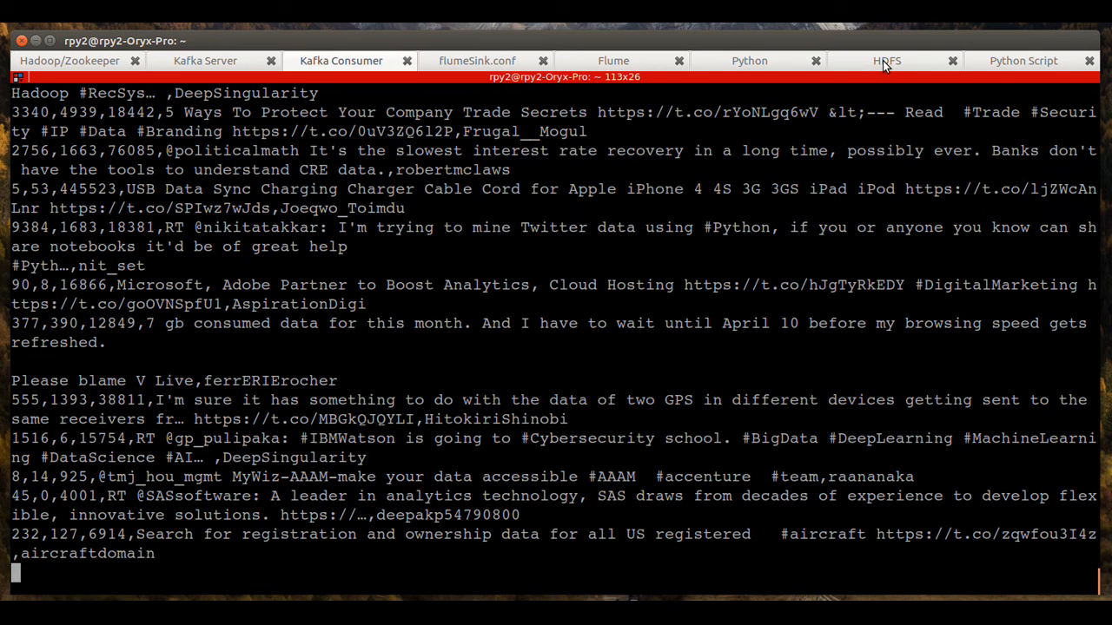
left_click(886, 60)
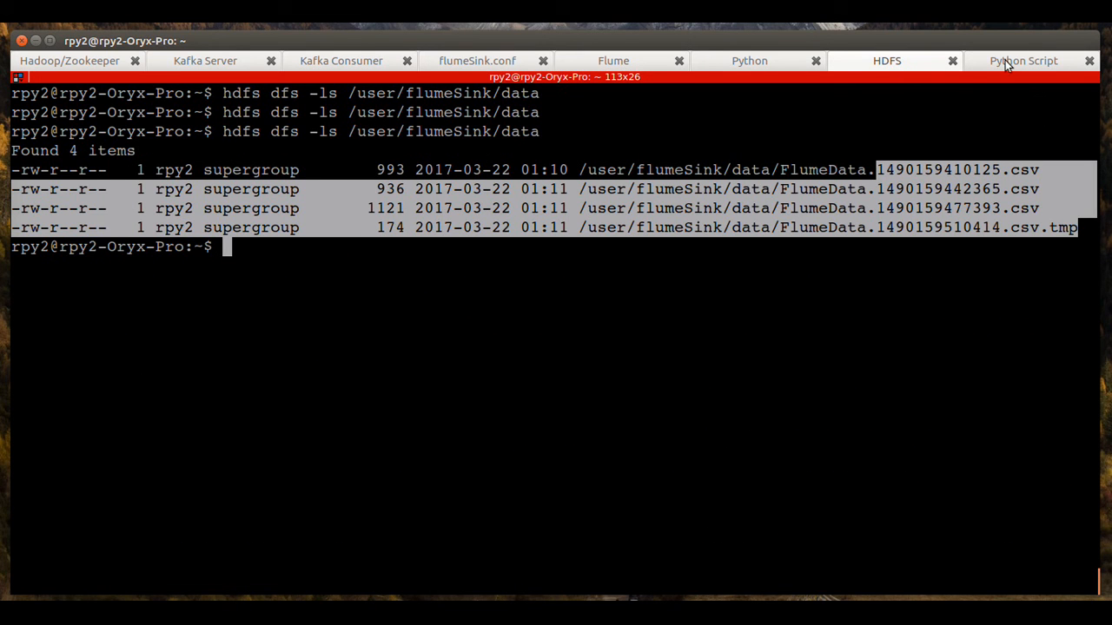
left_click(1023, 60)
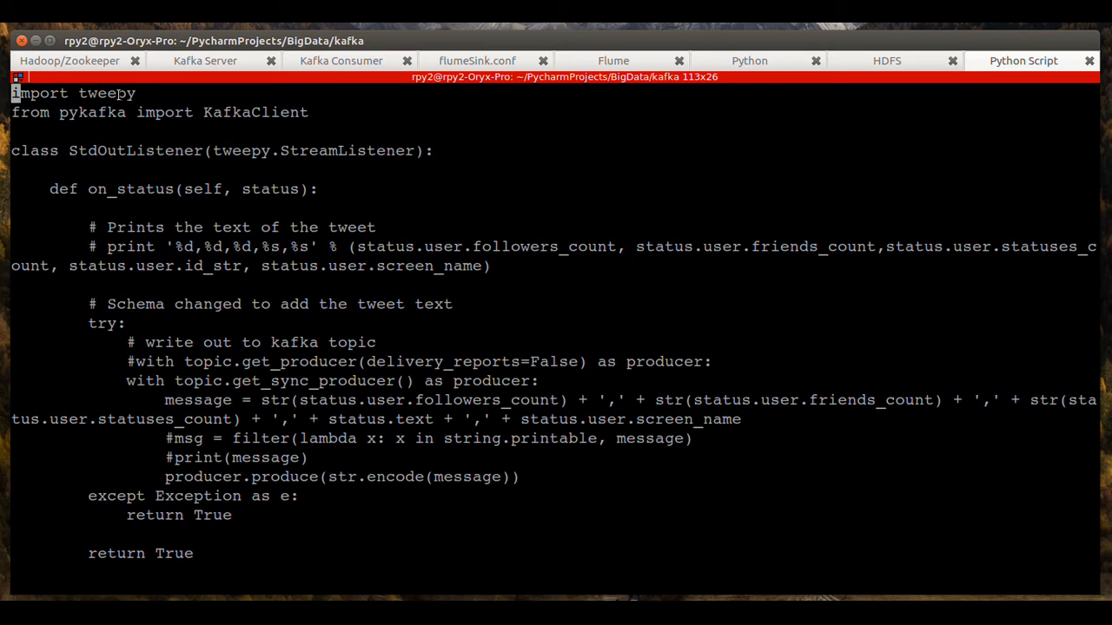
double_click(106, 92)
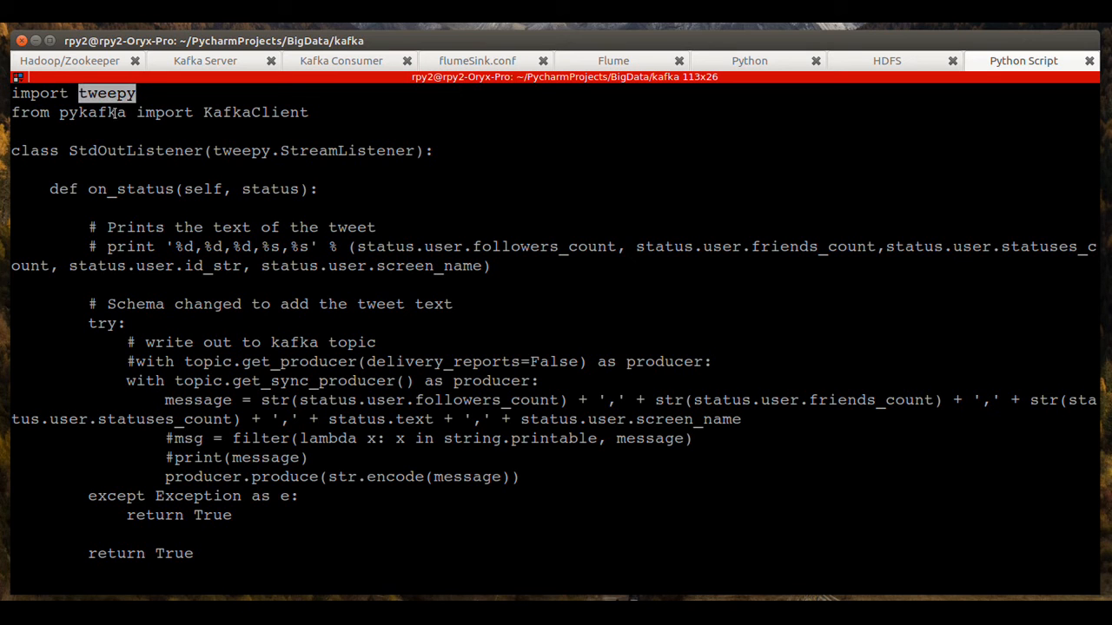
double_click(92, 112)
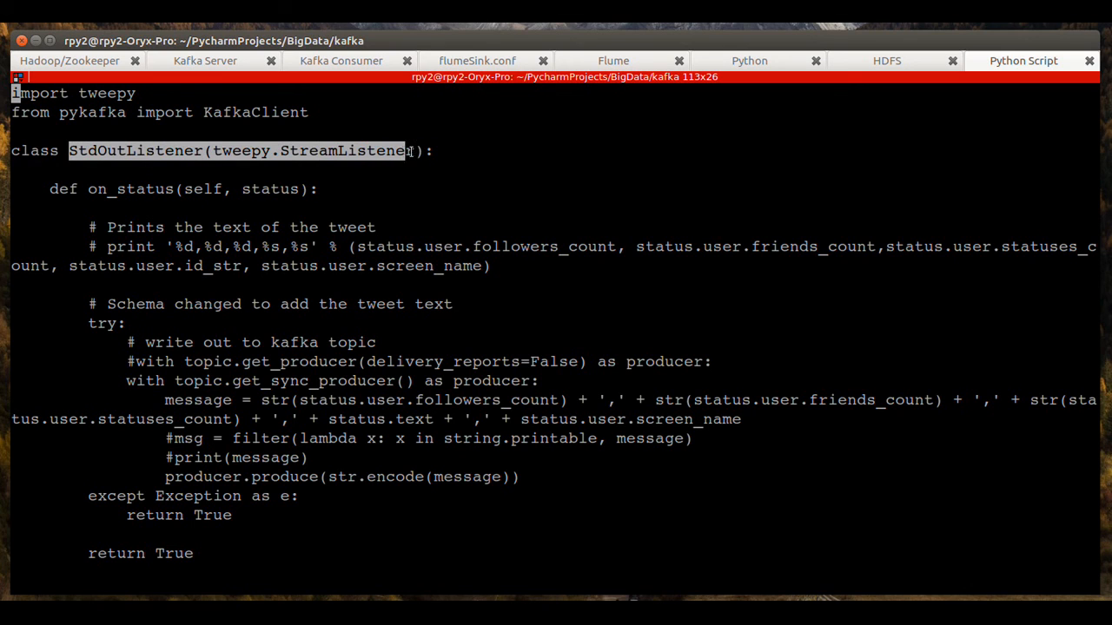
mouse_move(317, 188)
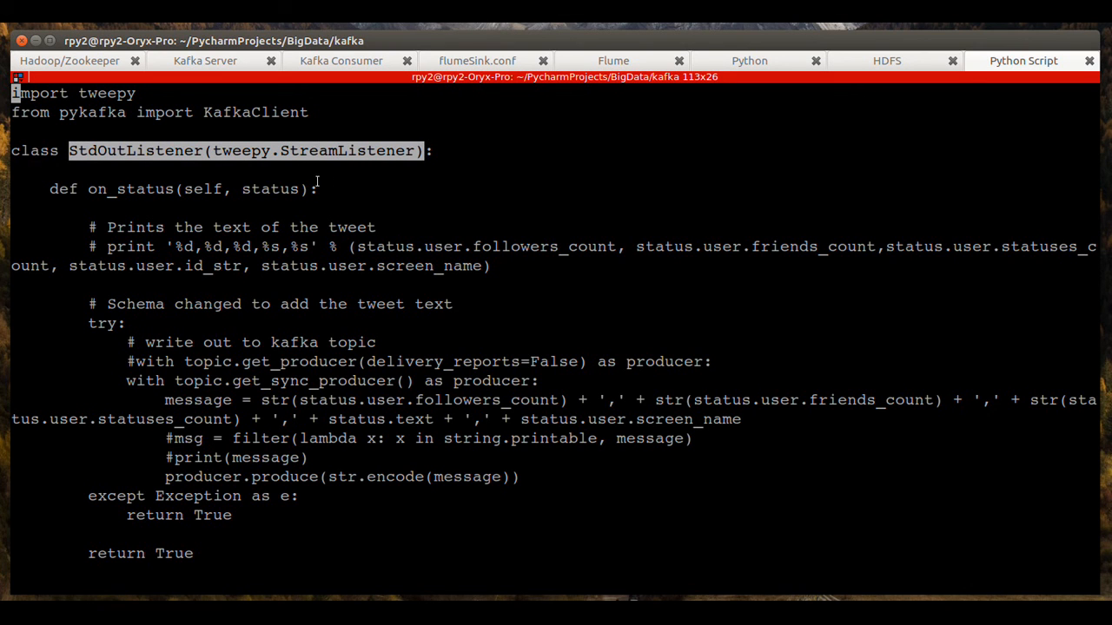
mouse_move(172, 228)
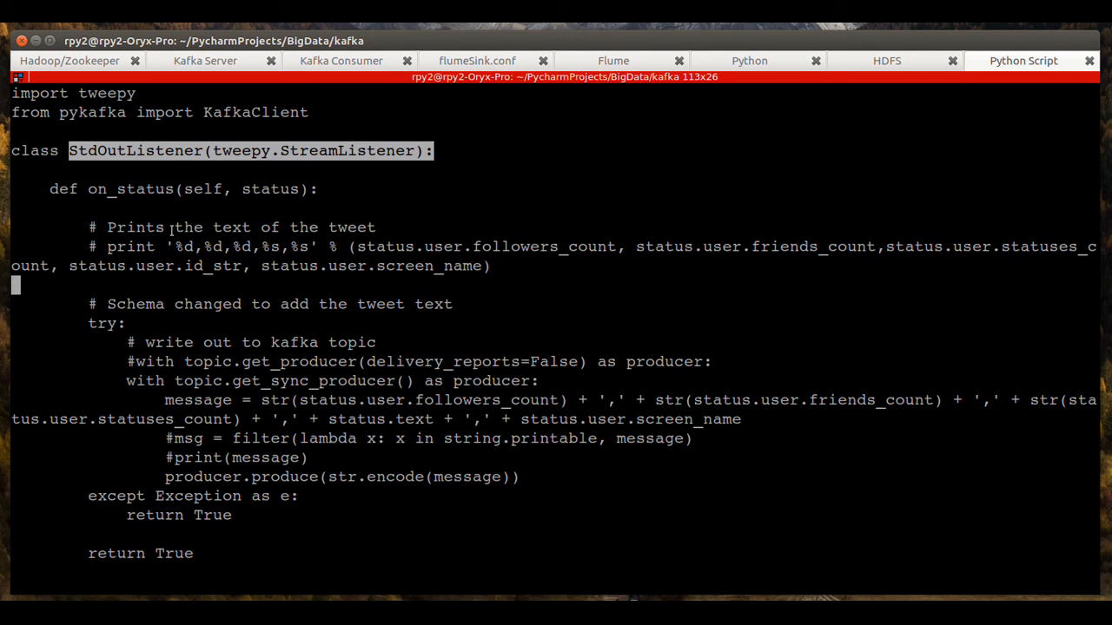
scroll("down", 3)
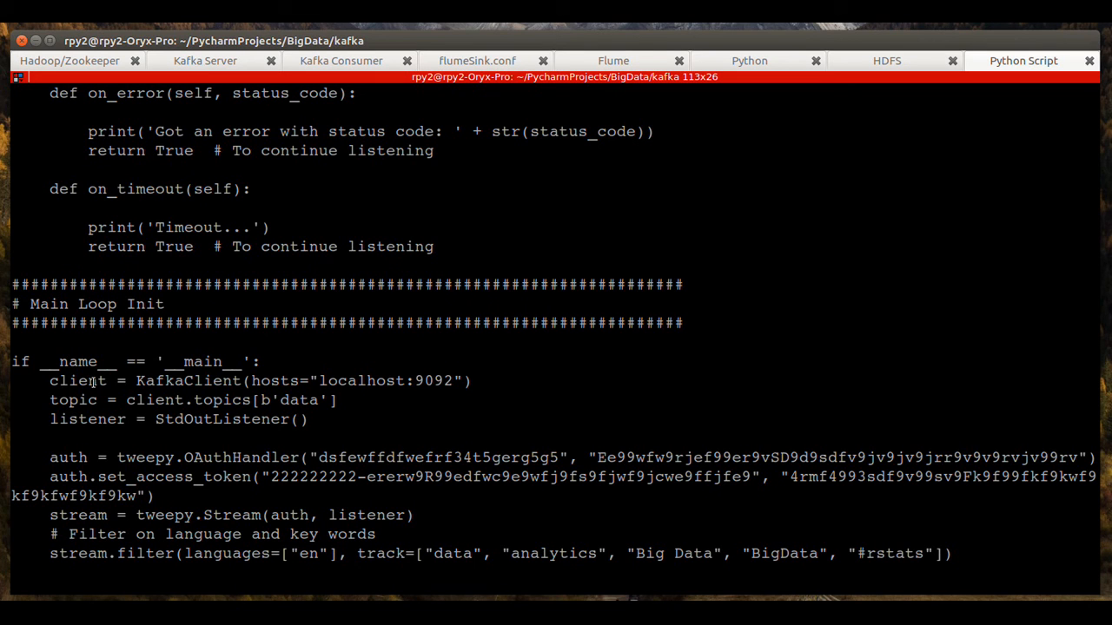
mouse_move(298, 381)
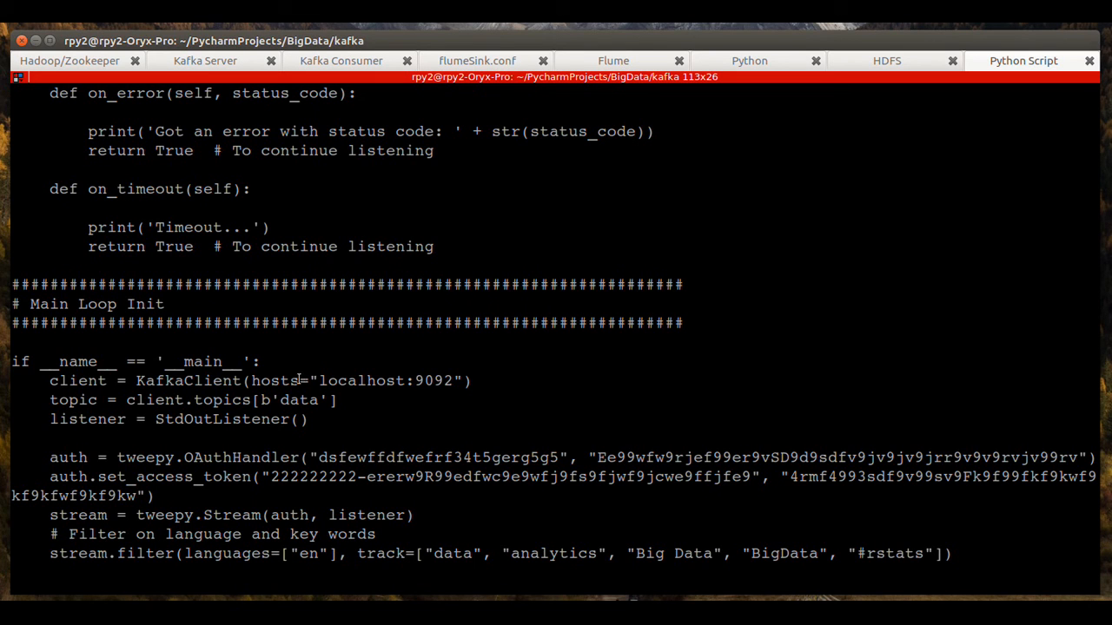
double_click(379, 381)
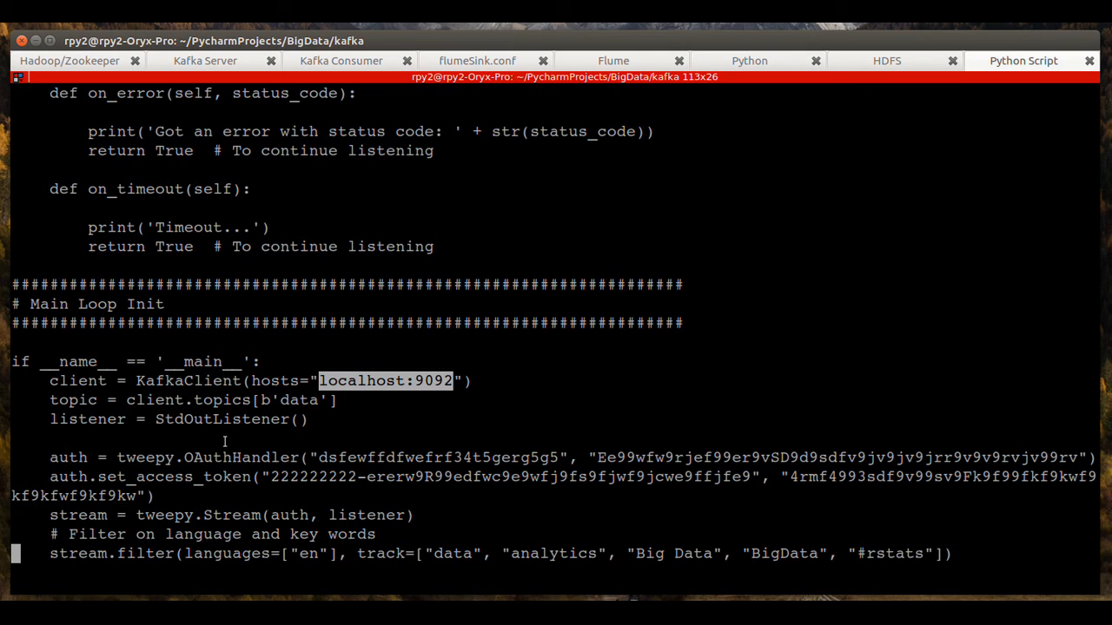
mouse_move(391, 387)
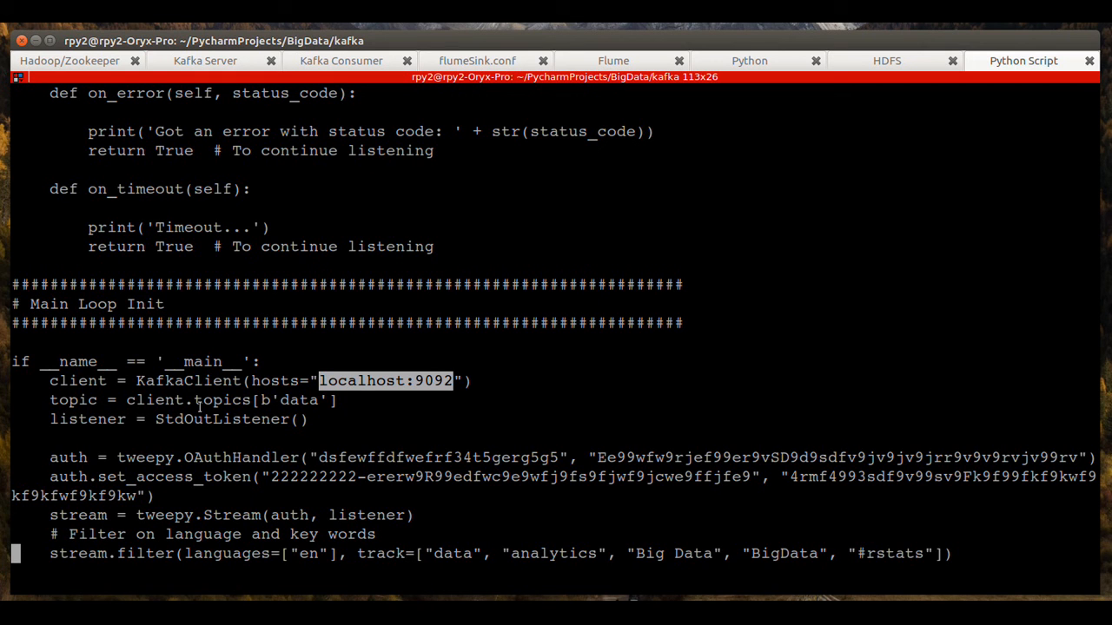
double_click(298, 399)
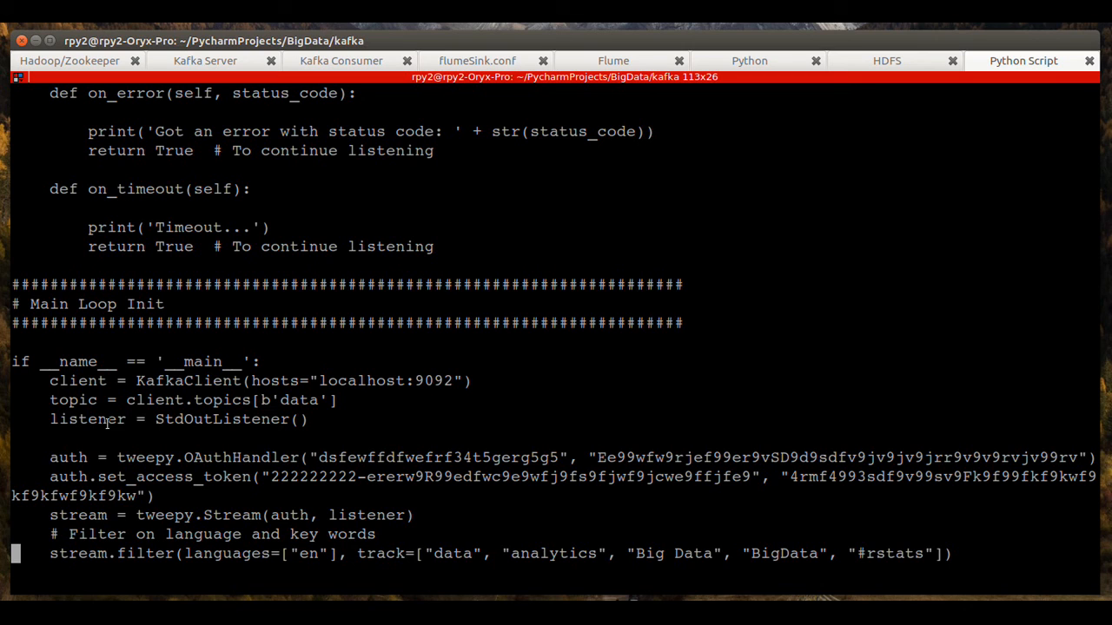
double_click(87, 419)
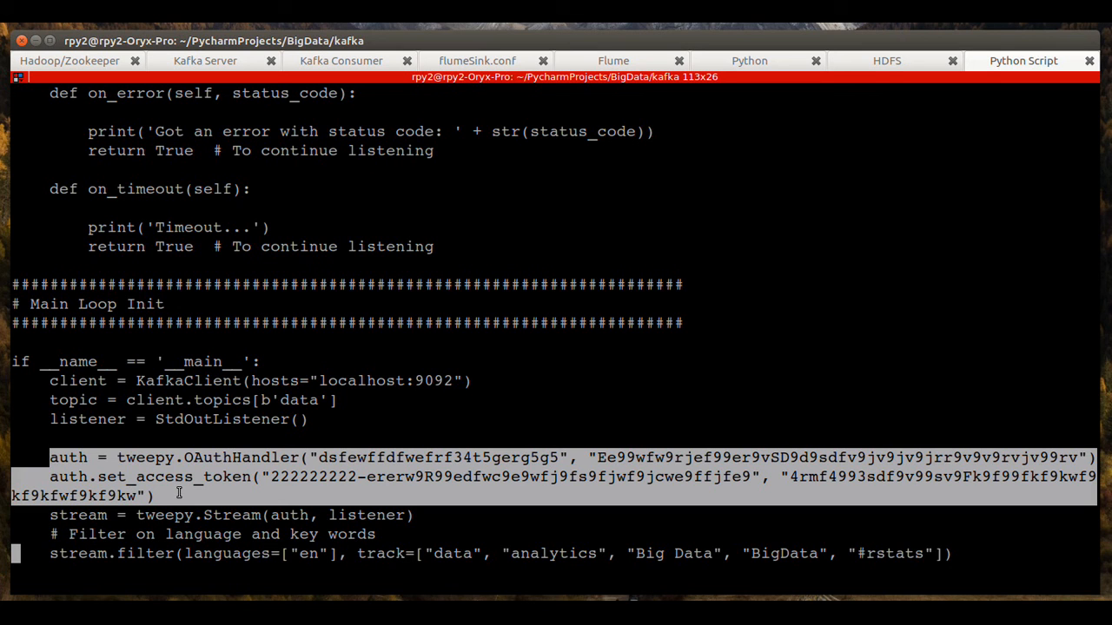
mouse_move(193, 555)
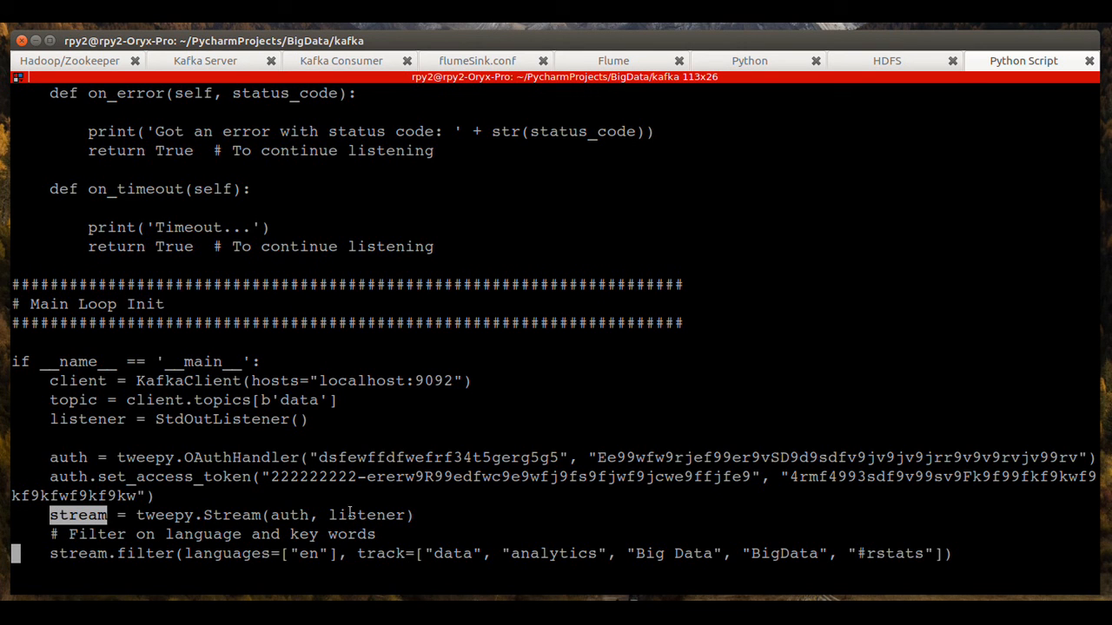
mouse_move(360, 500)
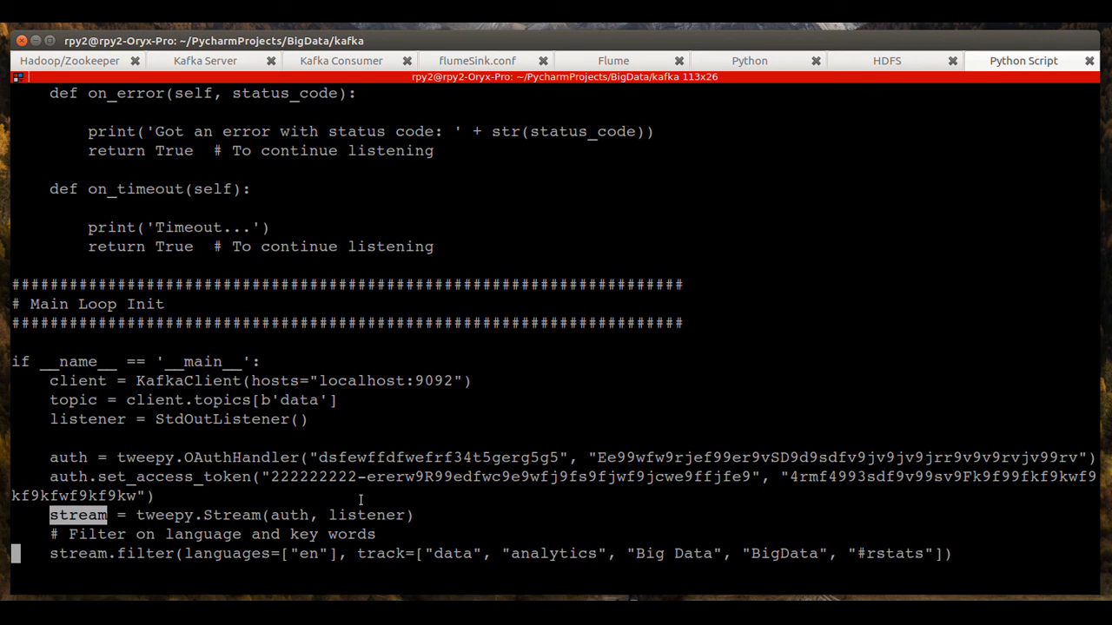
mouse_move(354, 503)
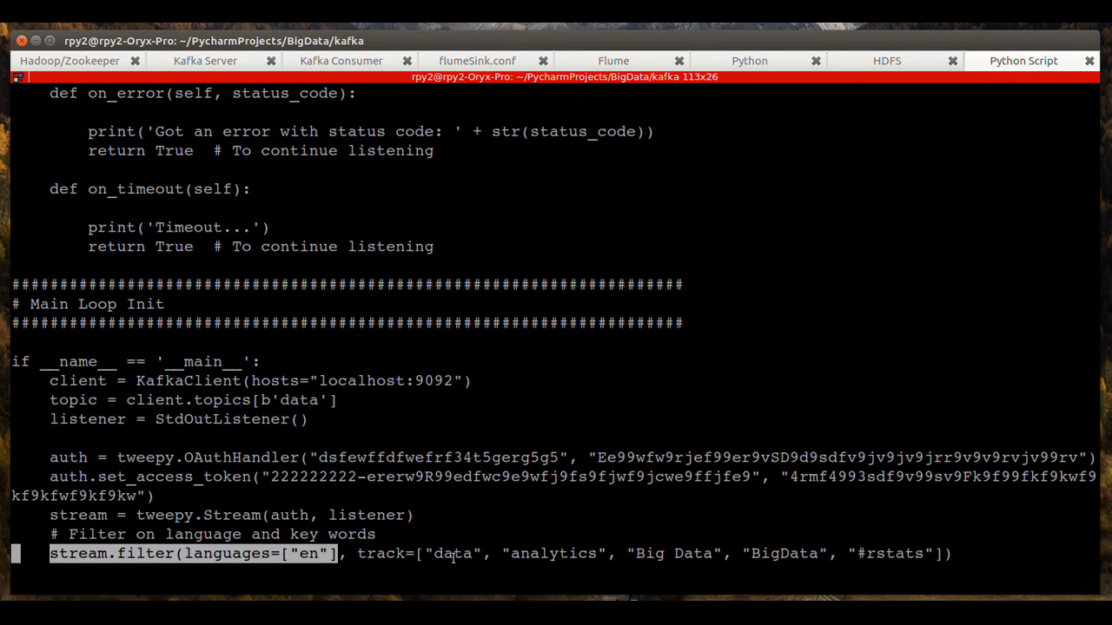
- Highlight the tracked keywords, check the HDFS listing of ten FlumeData files, return to tweets
double_click(452, 553)
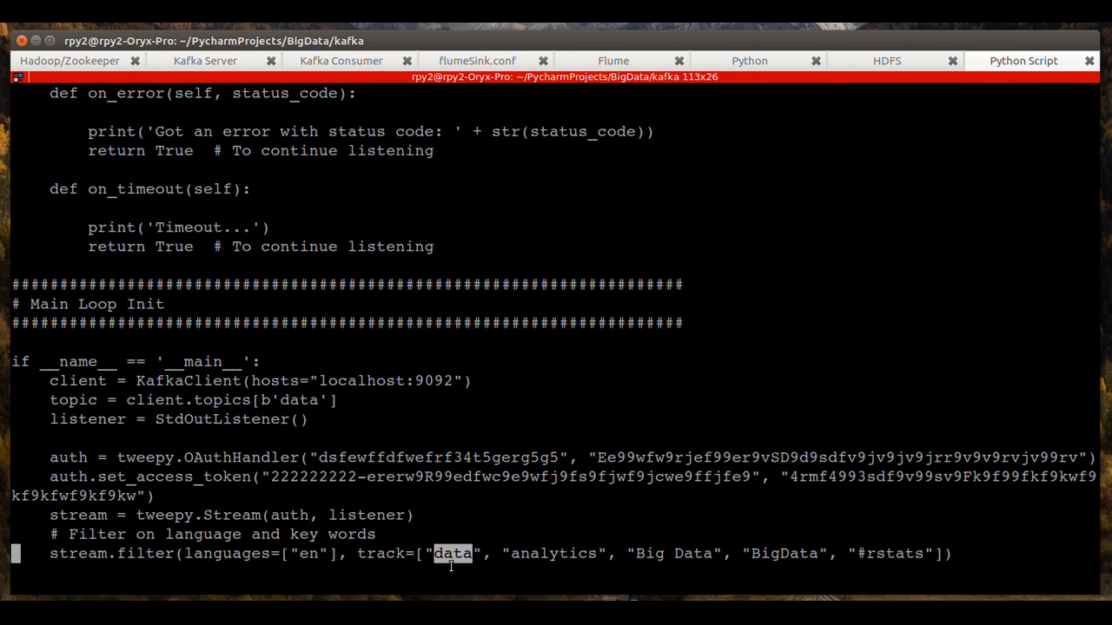
mouse_move(600, 507)
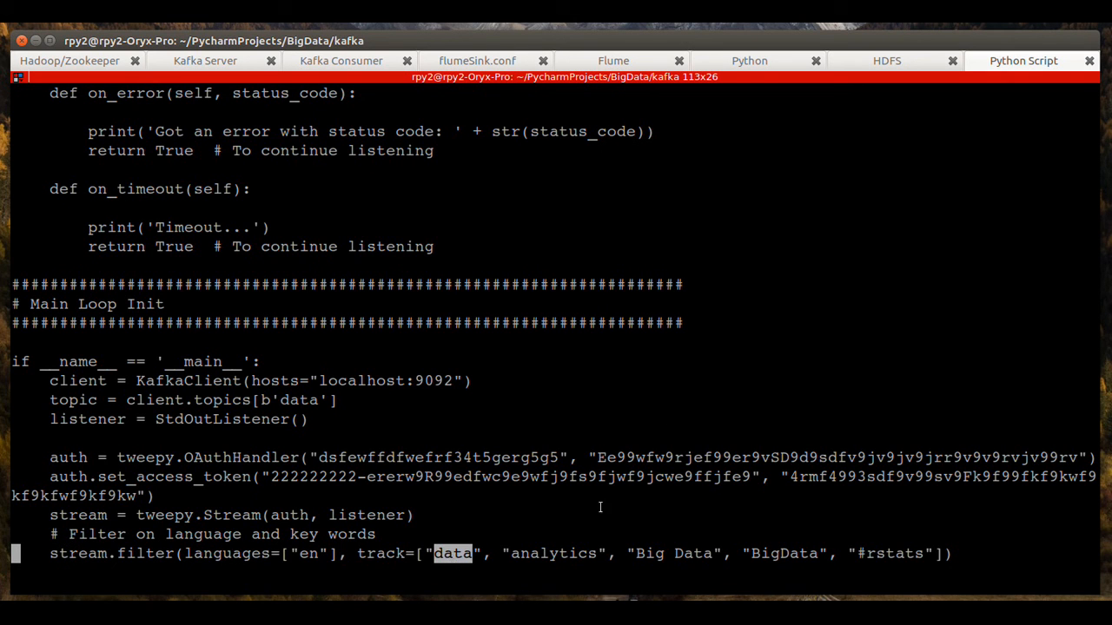
double_click(554, 553)
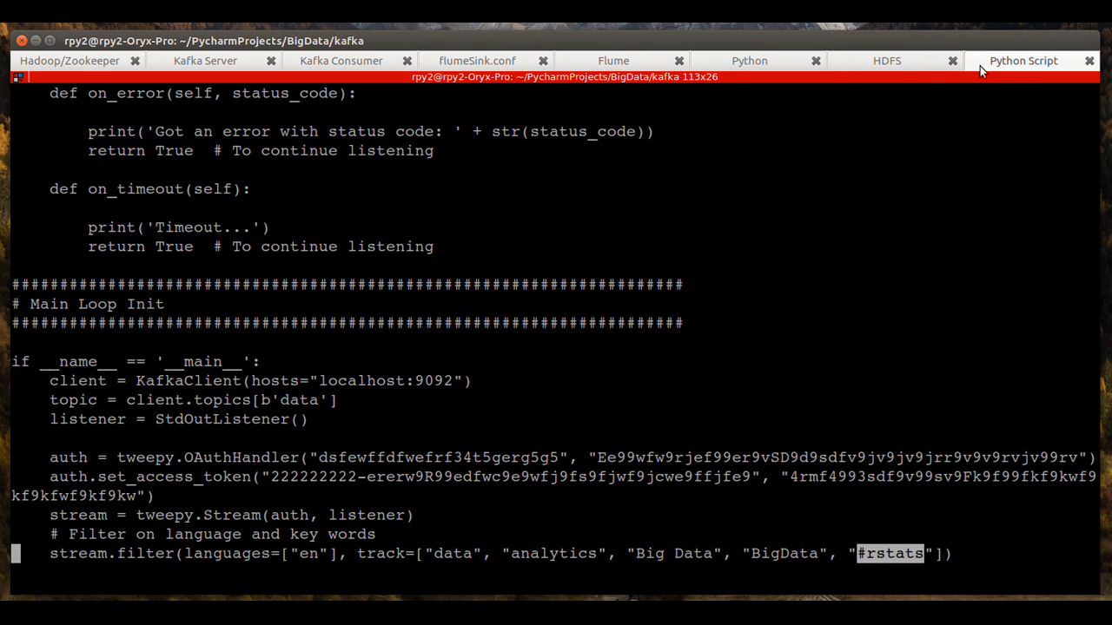
left_click(886, 61)
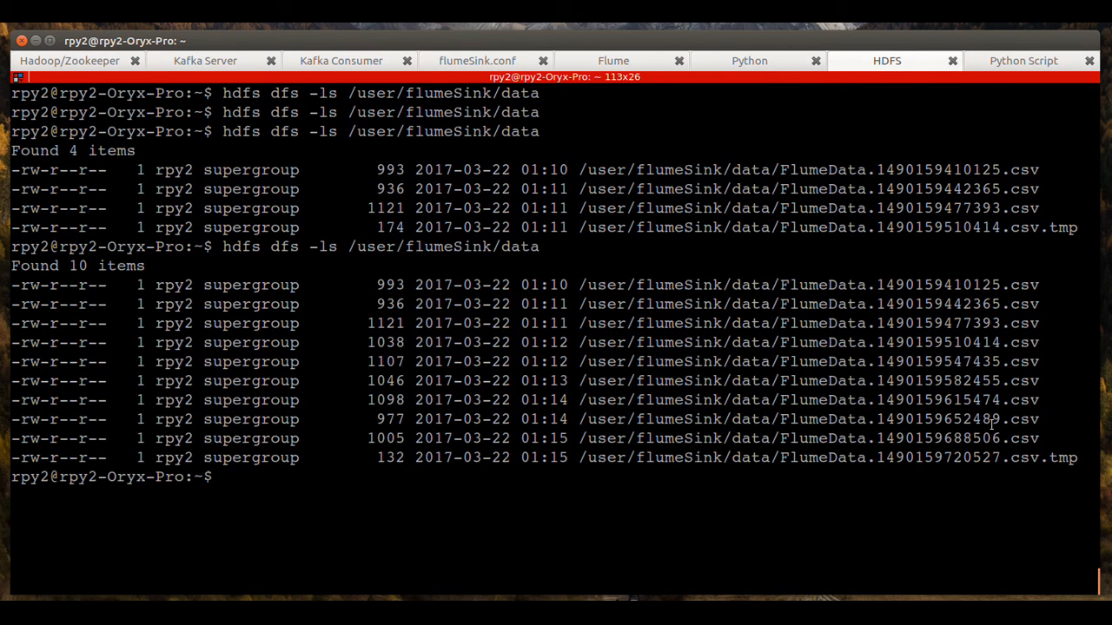
mouse_move(461, 68)
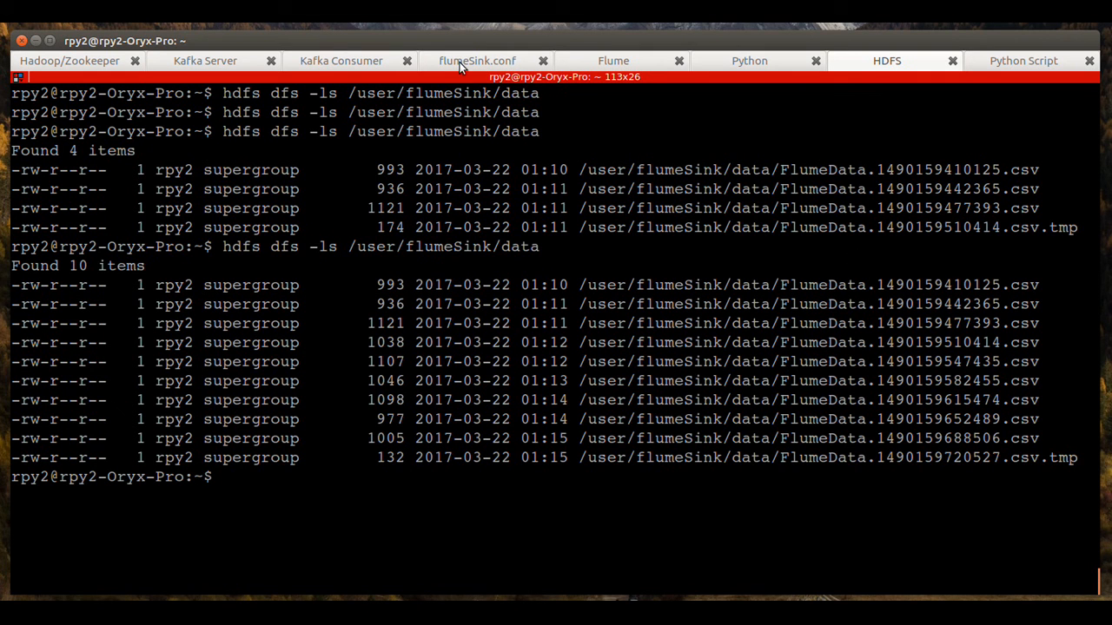
left_click(340, 61)
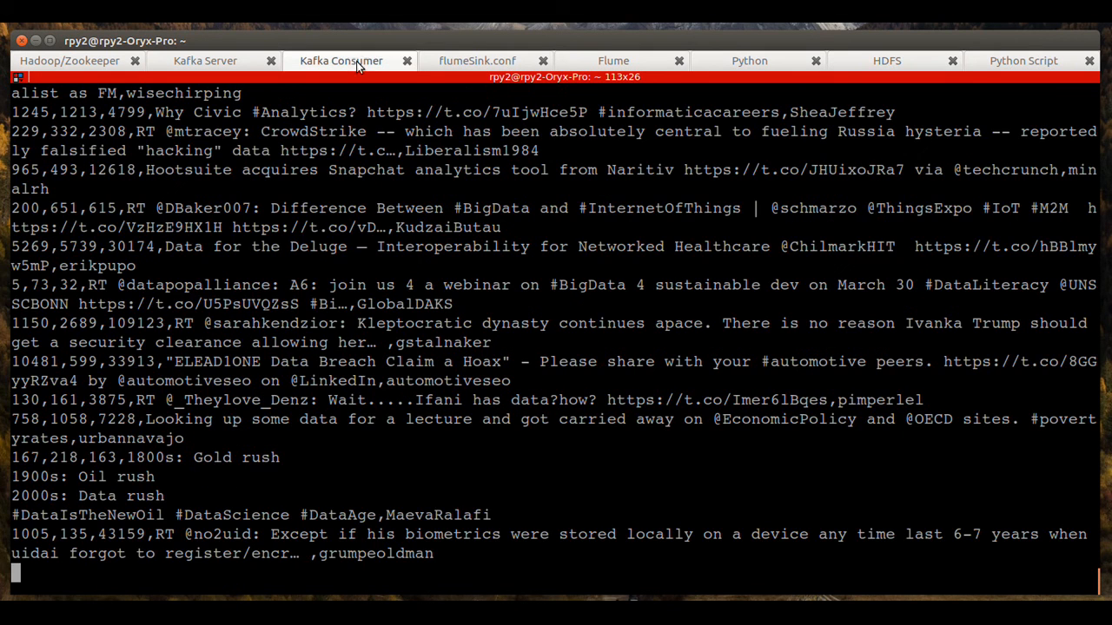
scroll("down", 3)
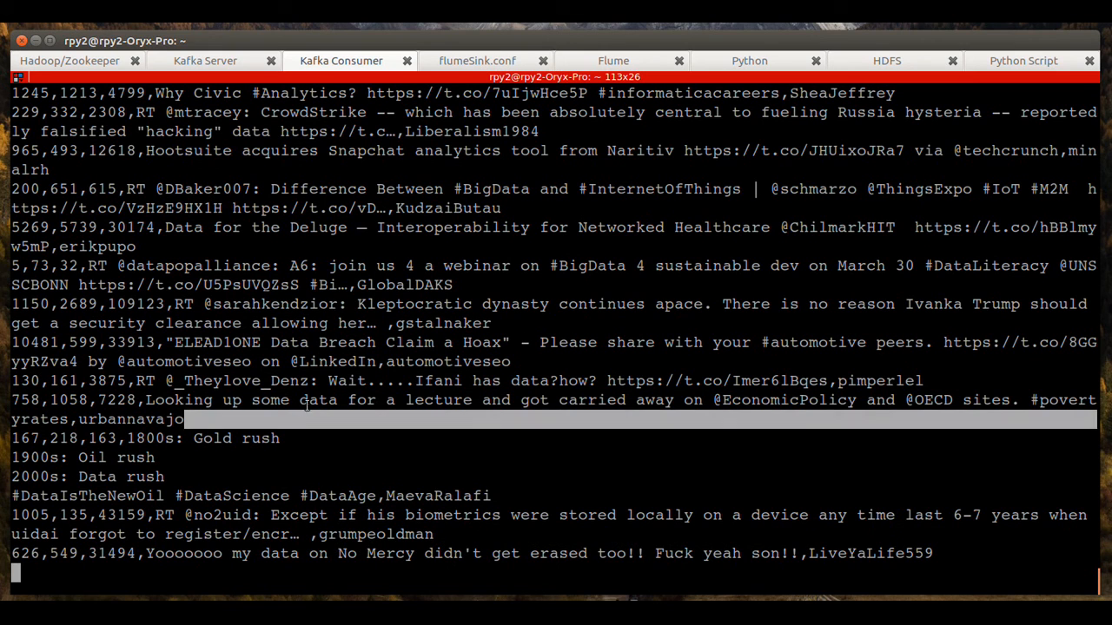
double_click(318, 400)
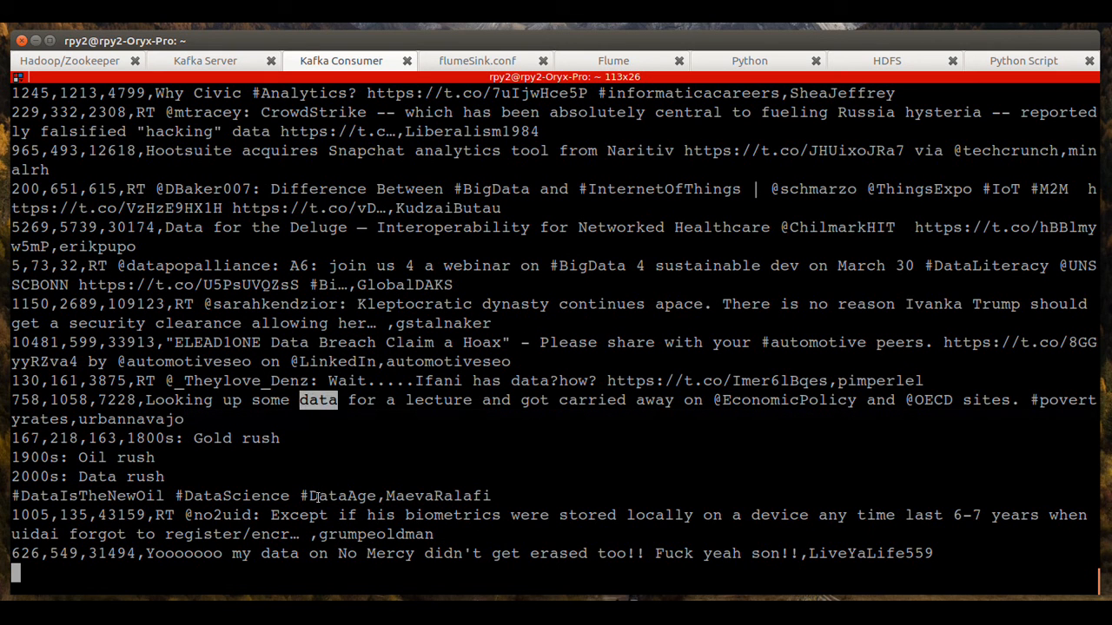
double_click(395, 495)
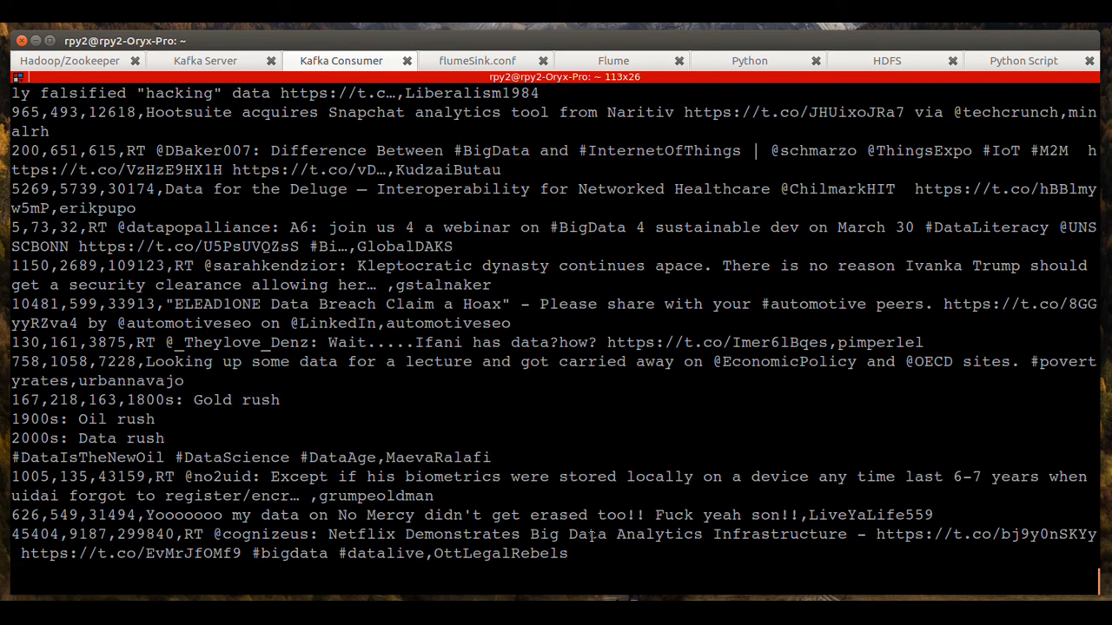
double_click(658, 534)
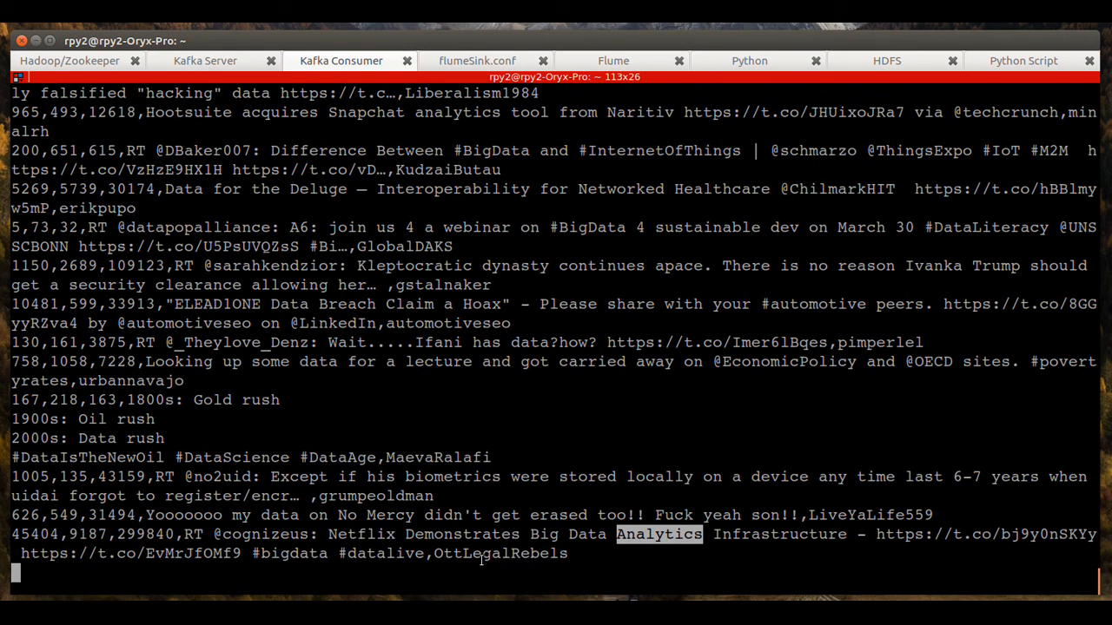
scroll("down", 3)
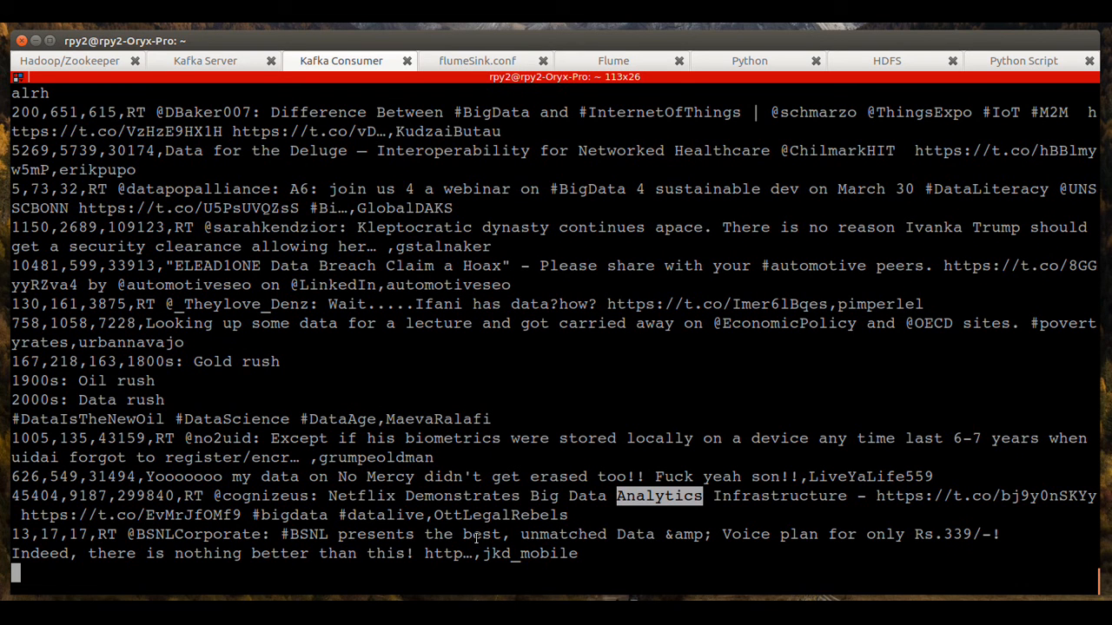
scroll("down", 3)
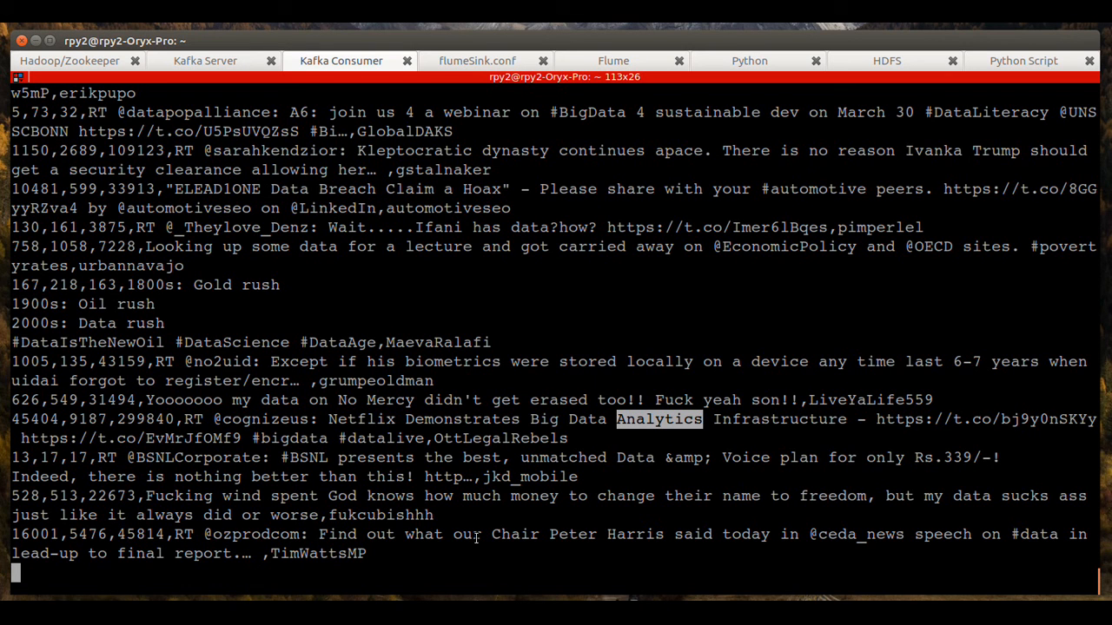
scroll("down", 3)
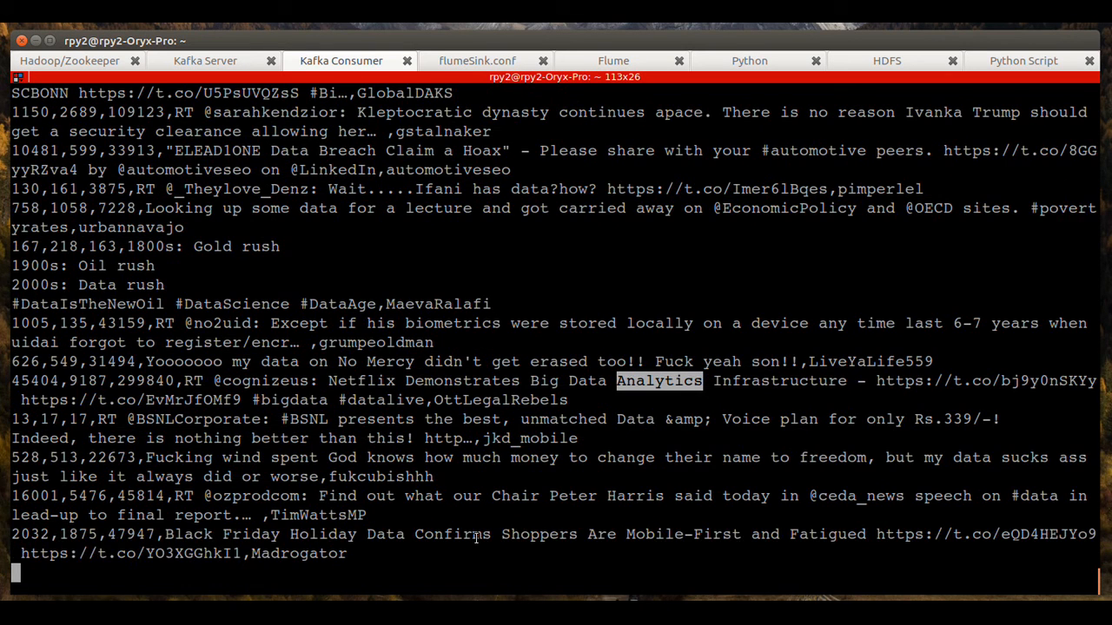